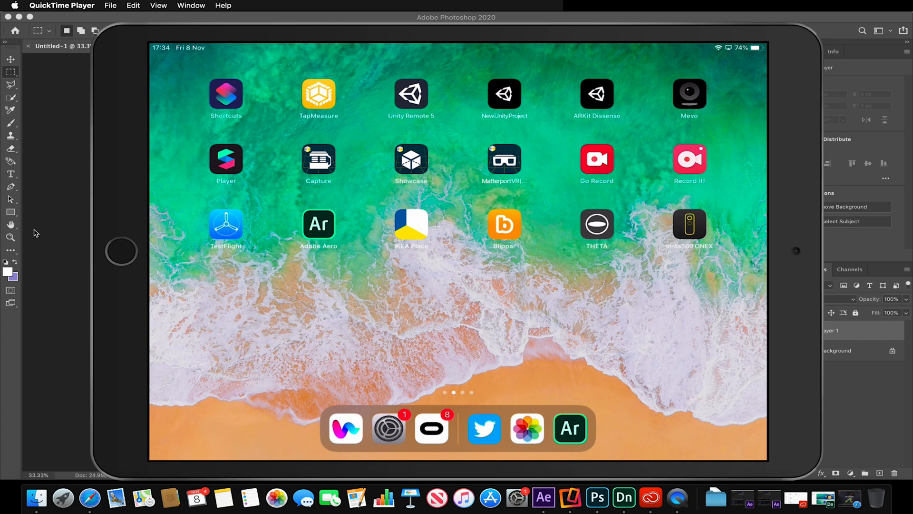
# Step: Launch Adobe Aero and start a new scene with the desk surface detected
pyautogui.click(318, 223)
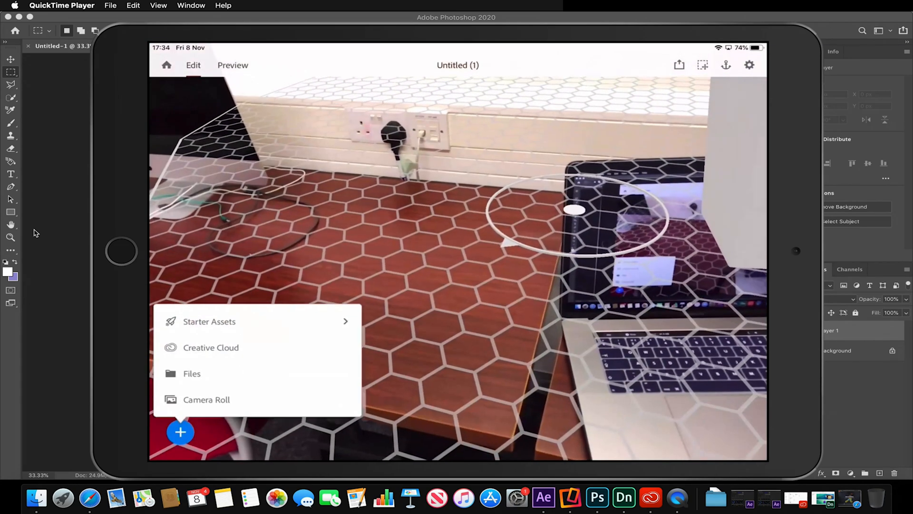
pyautogui.click(166, 65)
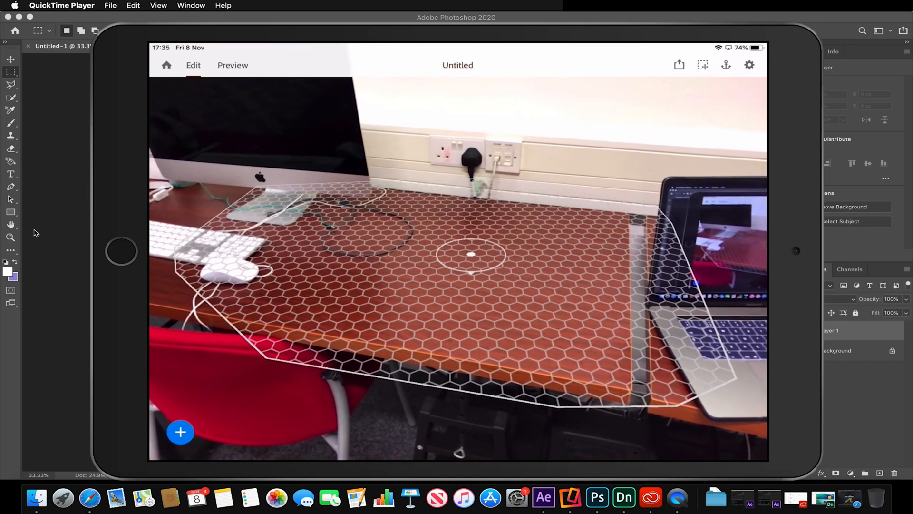
# Step: Open the Starter Assets collections from the + menu
pyautogui.click(181, 432)
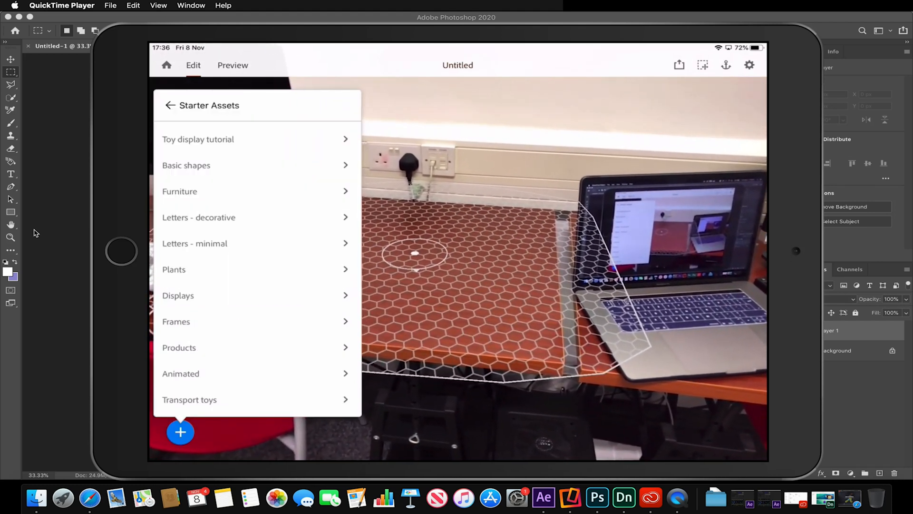
# Step: Place a Large Planter from the Plants collection on the desk
pyautogui.click(174, 269)
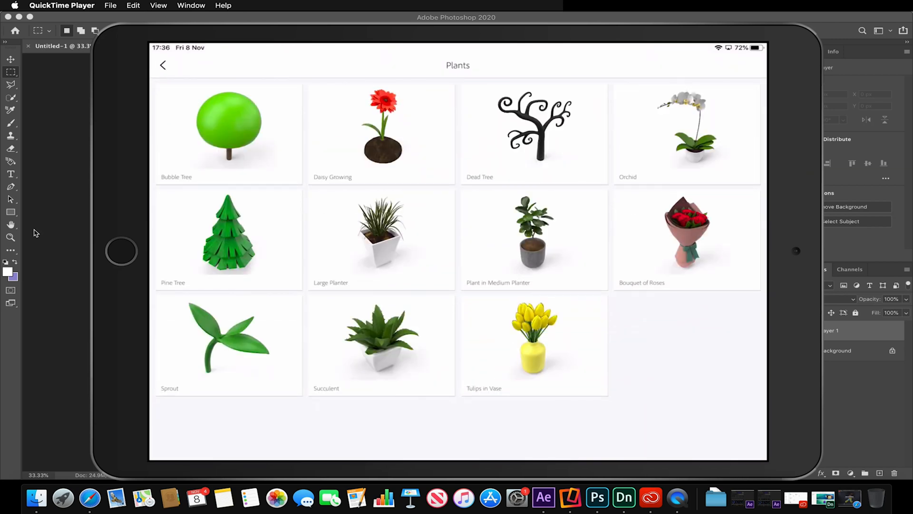
pyautogui.click(381, 233)
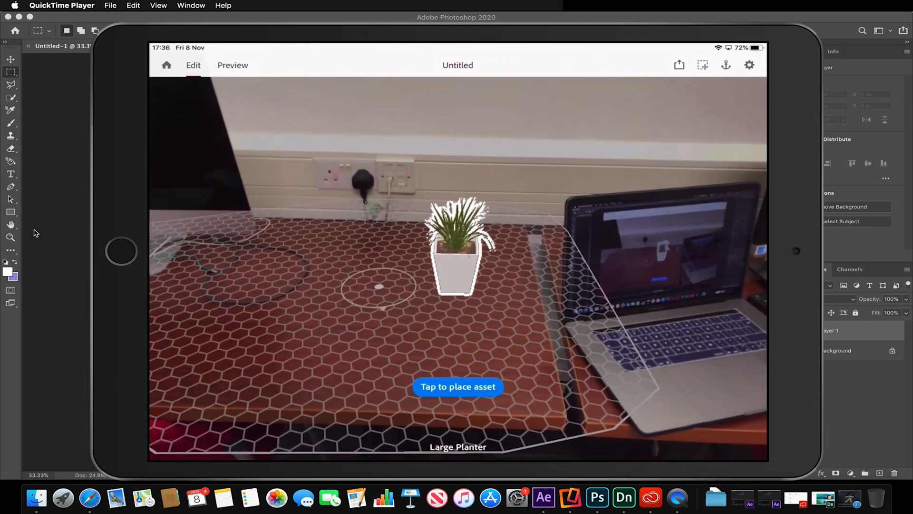
pyautogui.click(457, 386)
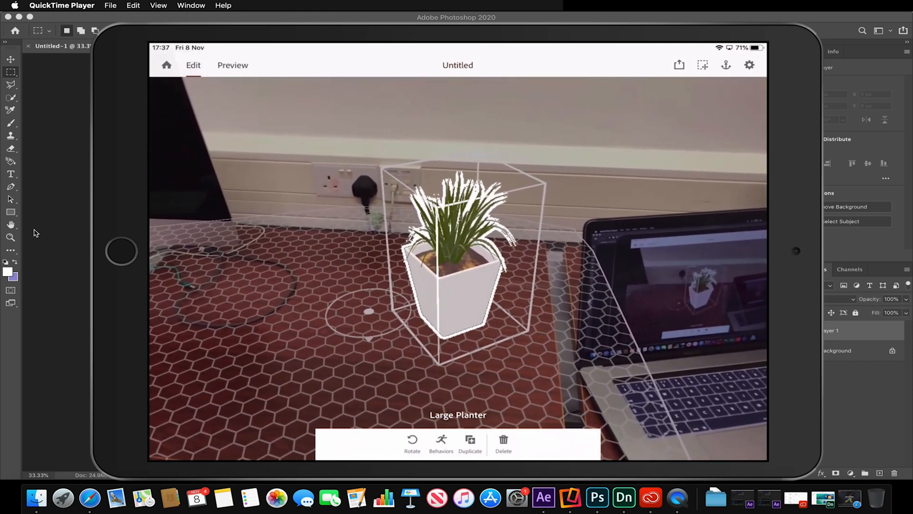
# Step: Add a behaviour to the Large Planter with a Touch trigger and an action
pyautogui.click(441, 443)
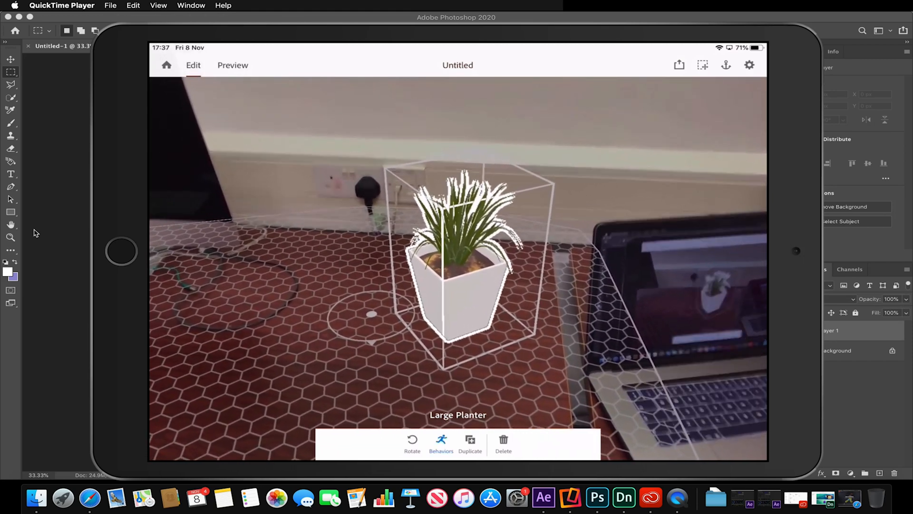
pyautogui.click(441, 444)
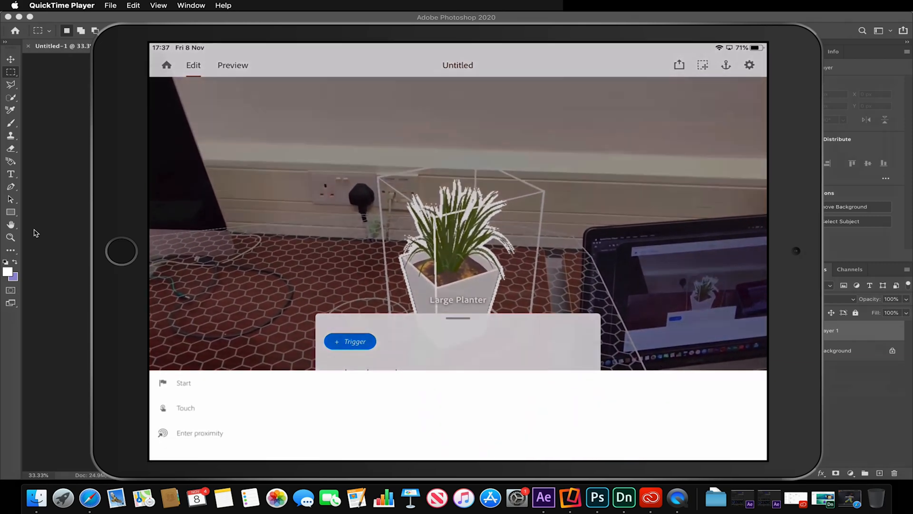
pyautogui.click(185, 408)
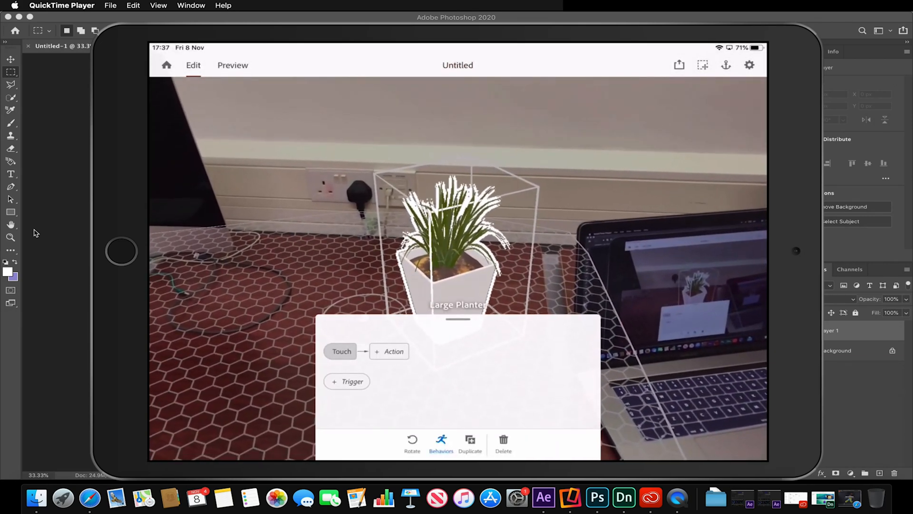
pyautogui.click(389, 351)
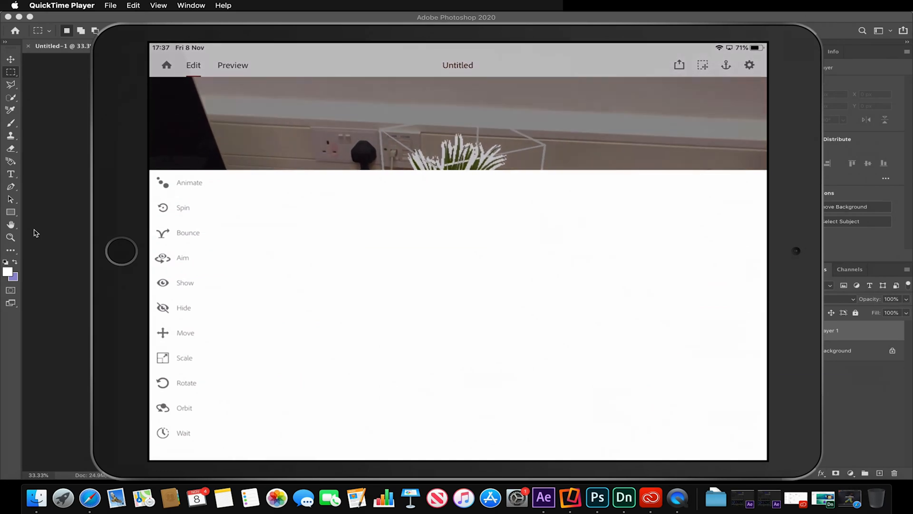
pyautogui.click(183, 208)
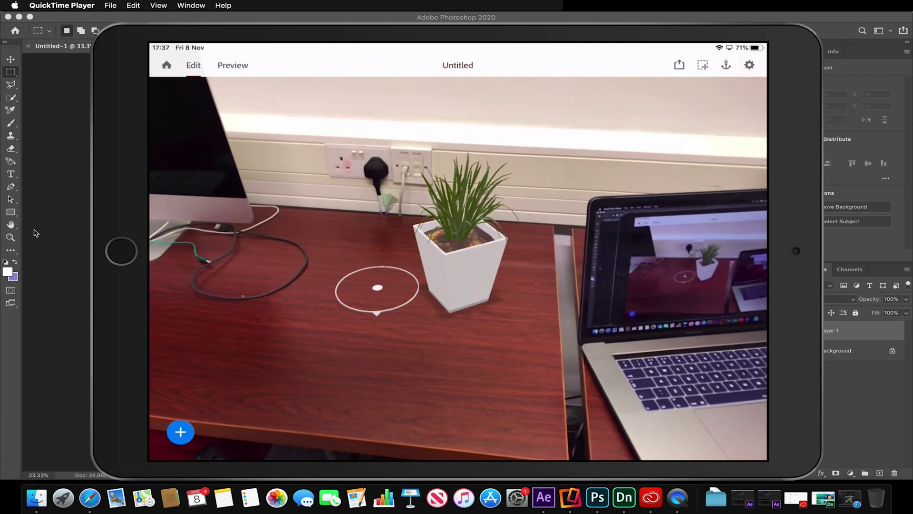
pyautogui.click(232, 64)
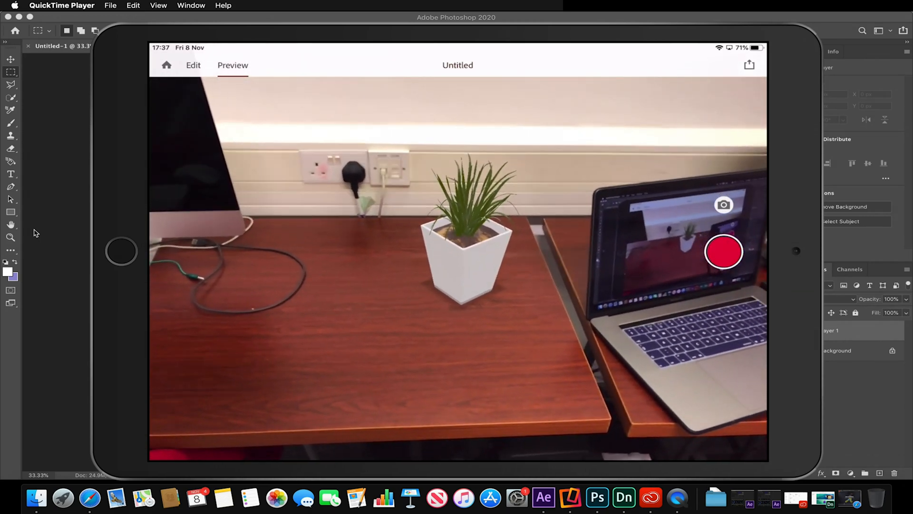
pyautogui.click(192, 65)
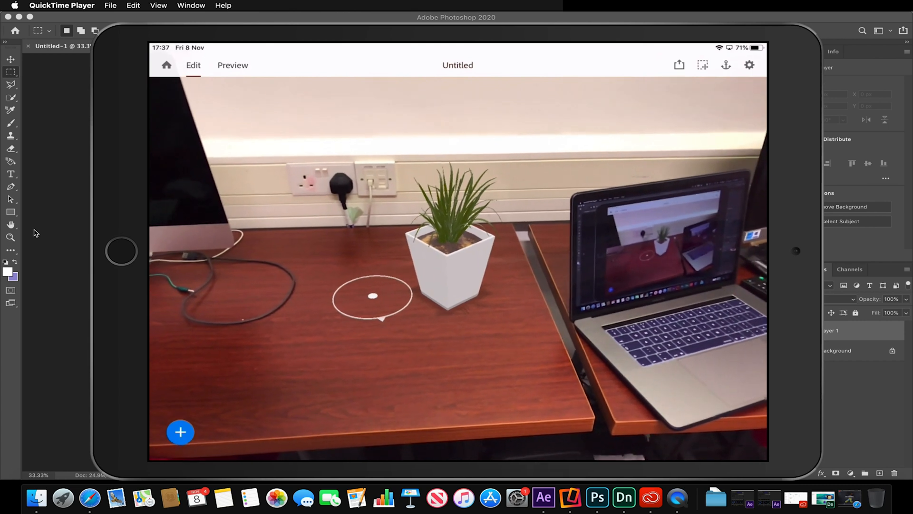
# Step: Browse the Creative Cloud and Files content sources without adding anything
pyautogui.click(181, 432)
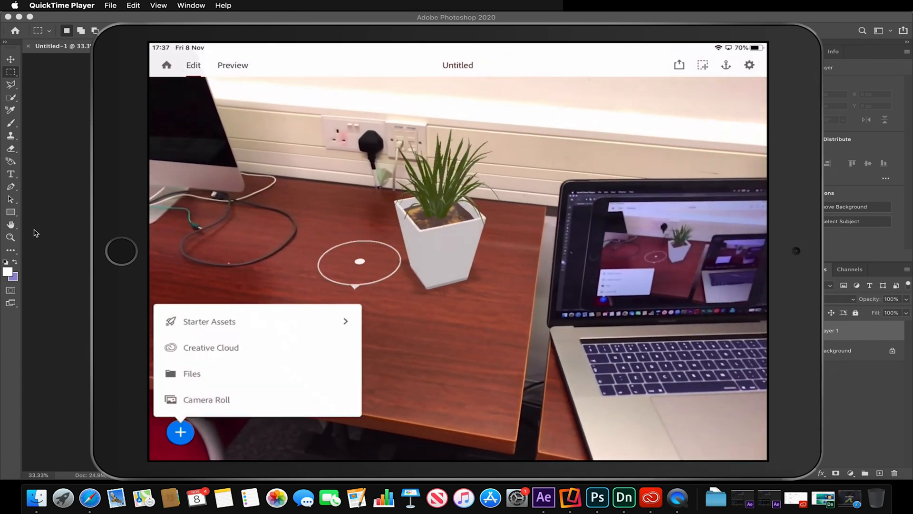
pyautogui.click(211, 347)
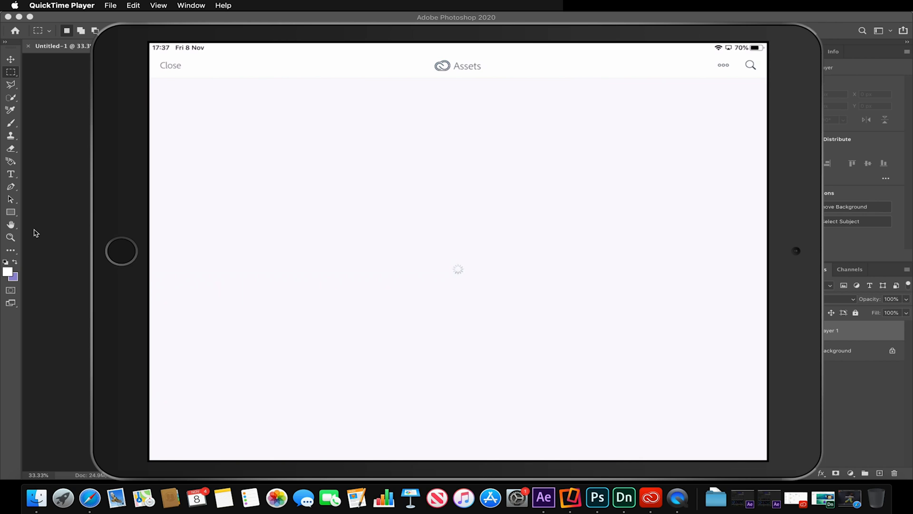
pyautogui.click(180, 432)
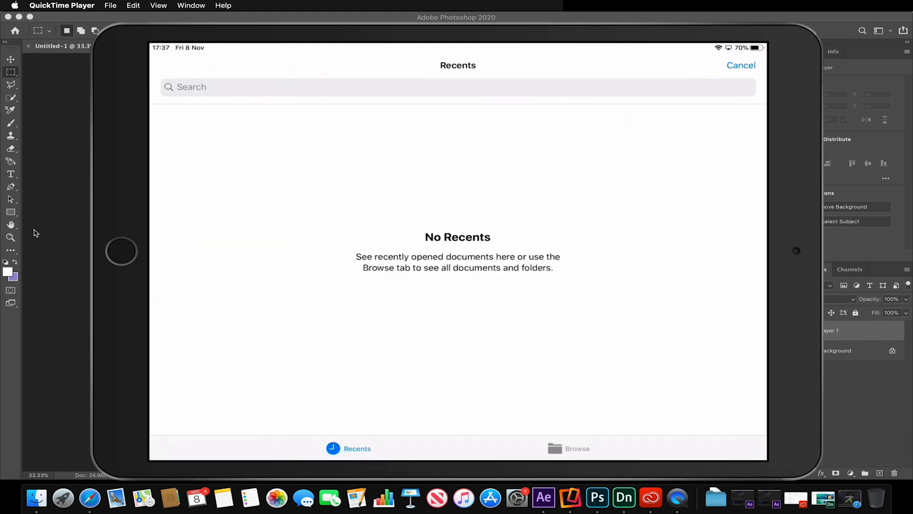
pyautogui.click(181, 431)
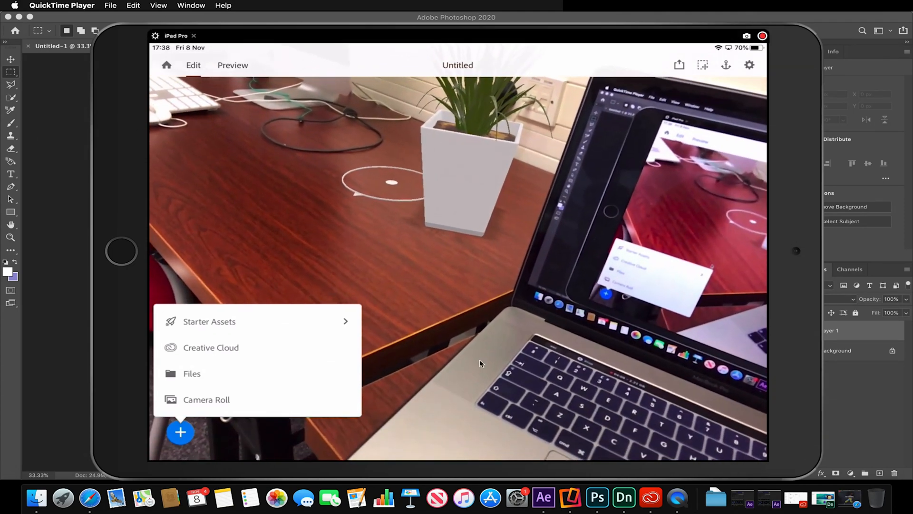
pyautogui.moveTo(90, 498)
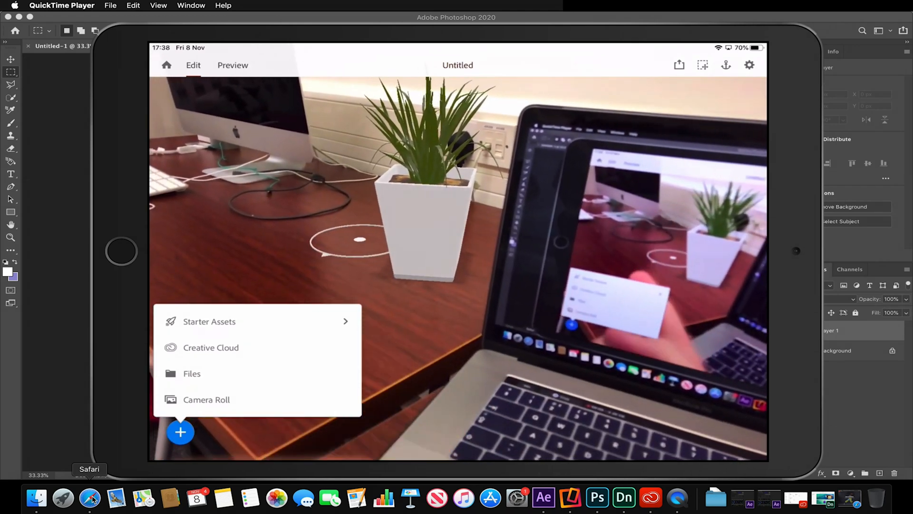
# Step: Show the Creative Cloud 3D & AR apps and launch Mixamo
pyautogui.click(90, 498)
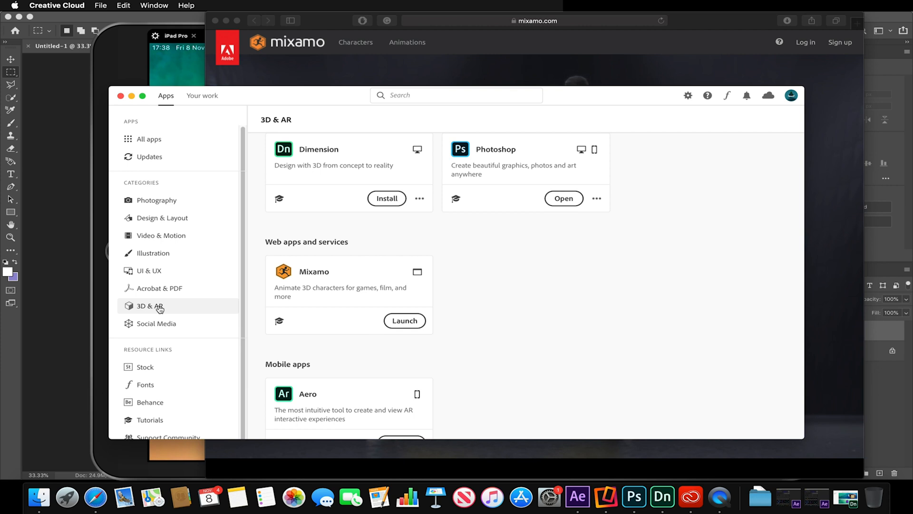
pyautogui.moveTo(235, 379)
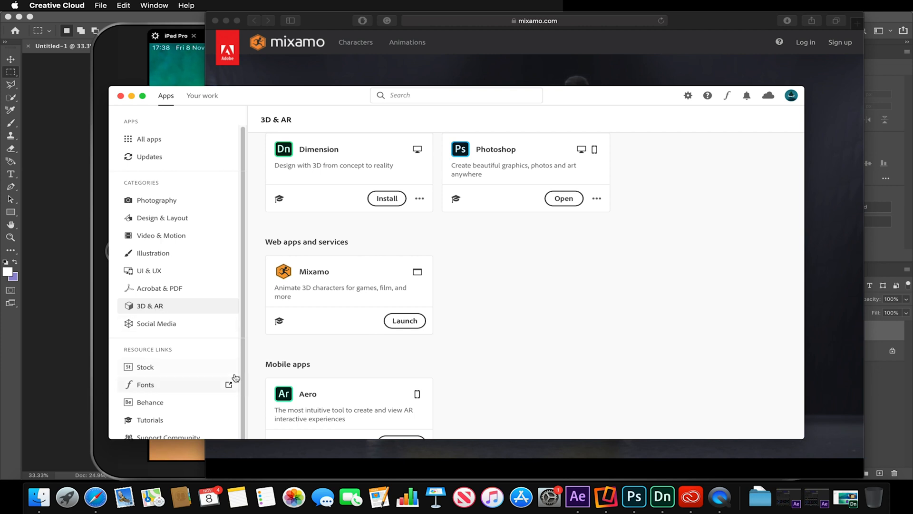
pyautogui.moveTo(385, 248)
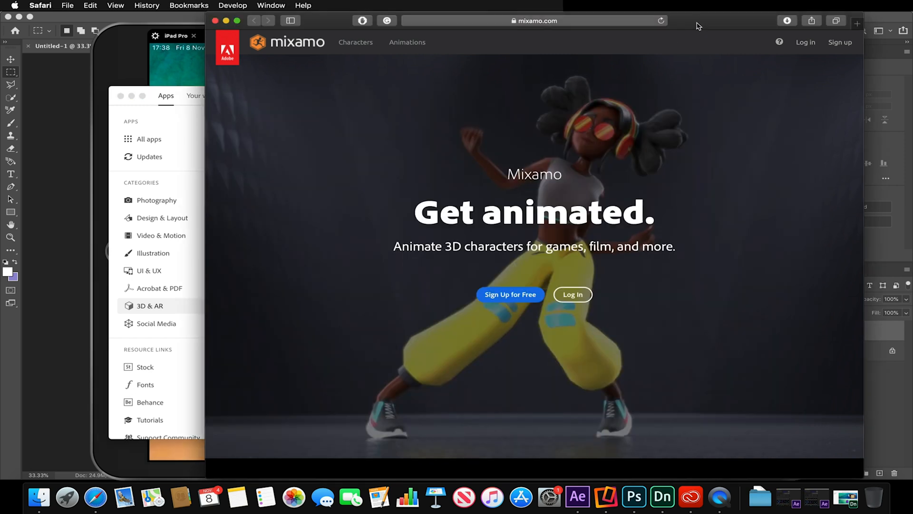
pyautogui.moveTo(561, 181)
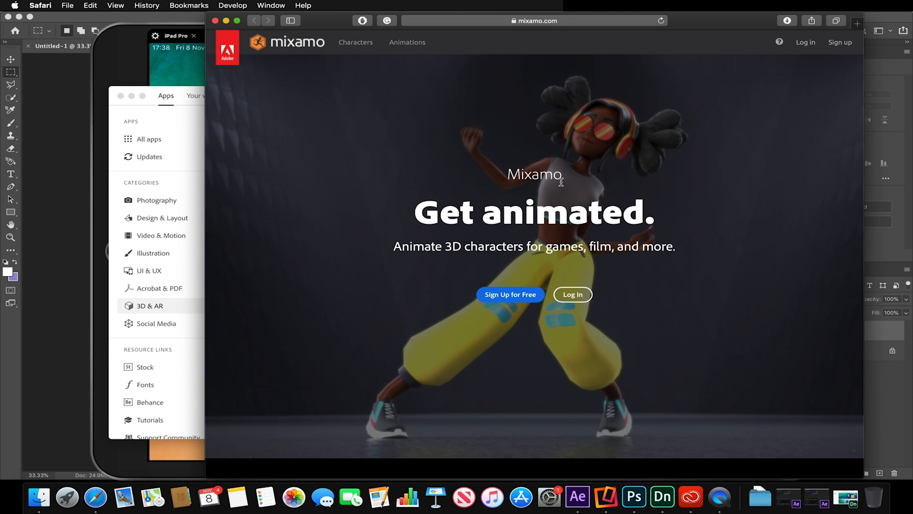
pyautogui.moveTo(805, 41)
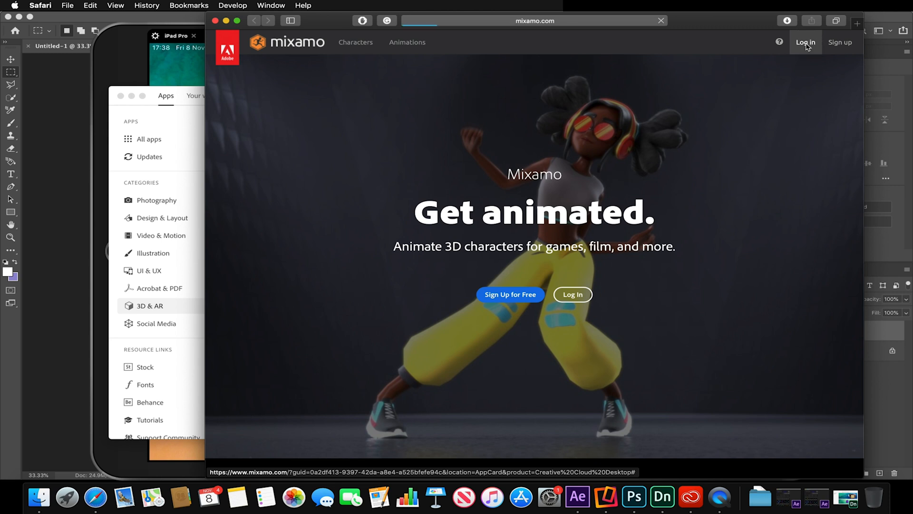
# Step: Sign in to Mixamo and scroll through the Characters list
pyautogui.click(806, 41)
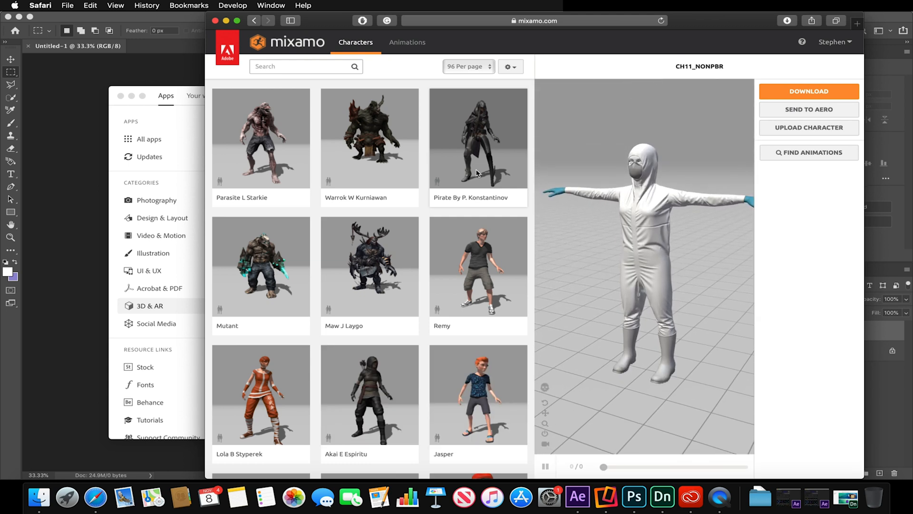
pyautogui.moveTo(347, 286)
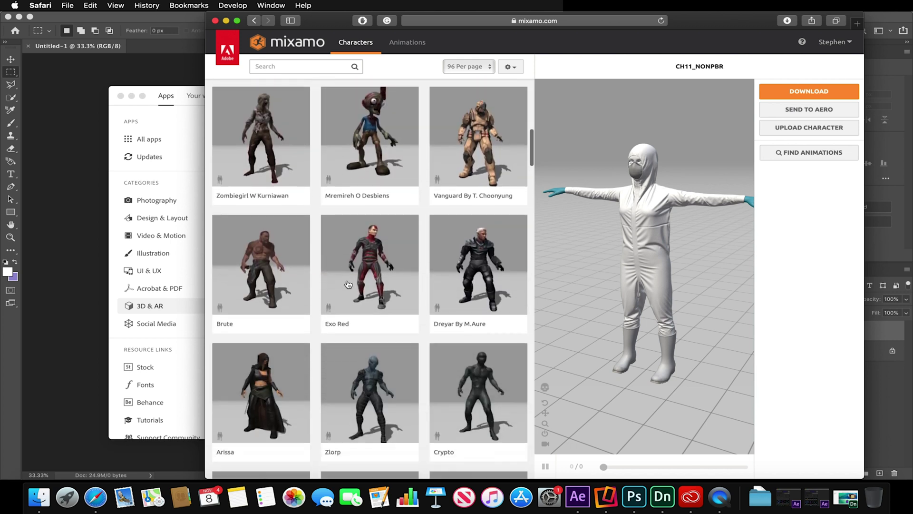
pyautogui.scroll(-3)
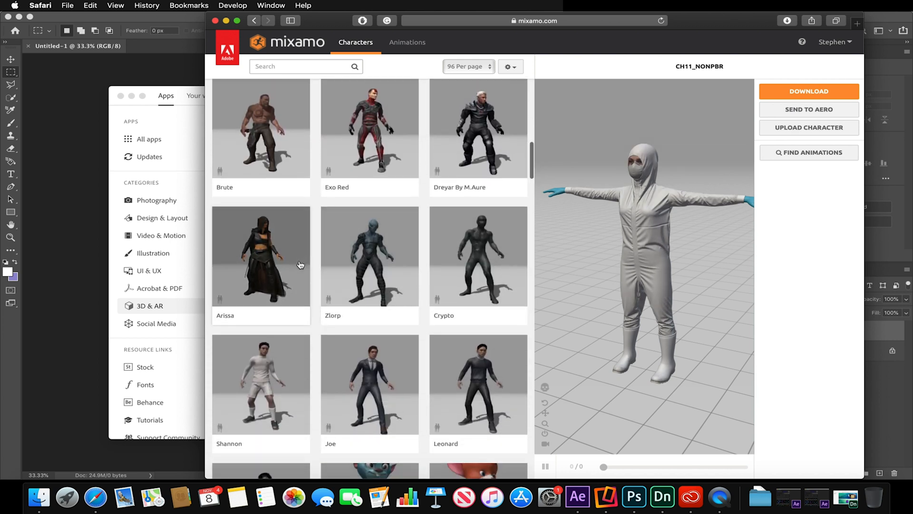
pyautogui.scroll(-3)
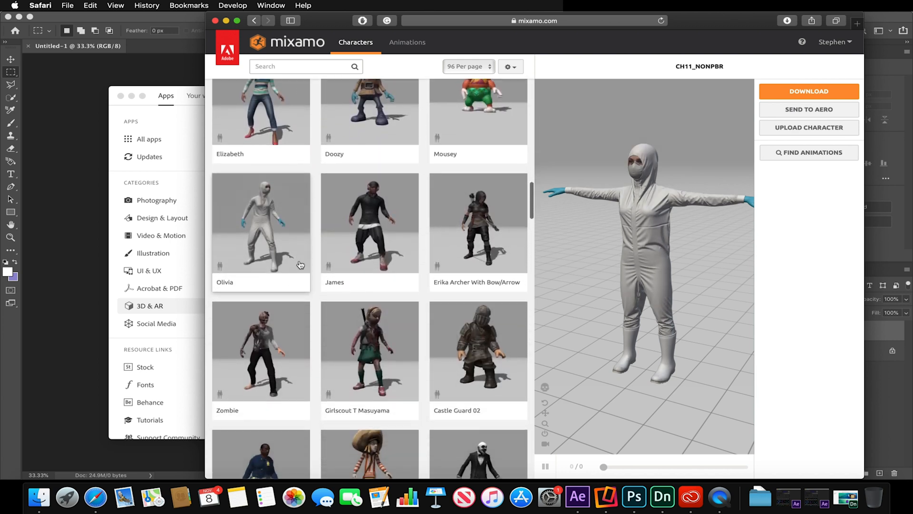
pyautogui.scroll(-3)
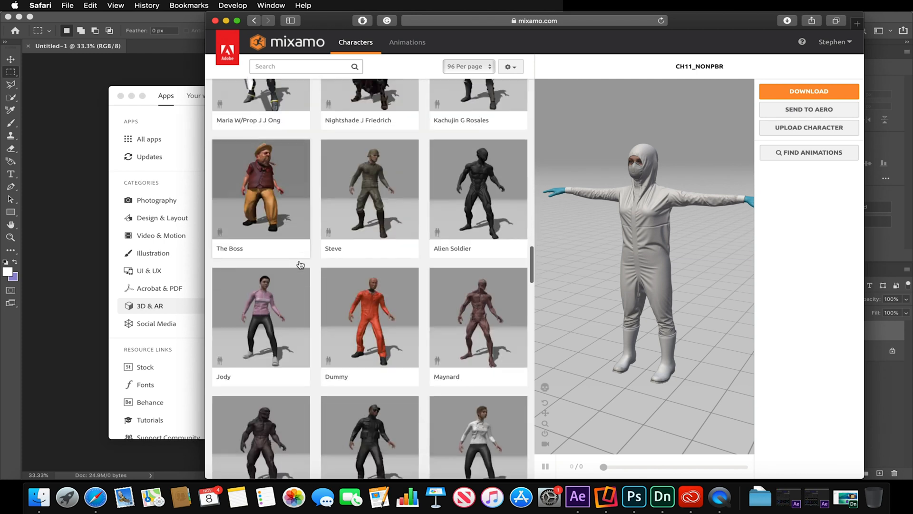
pyautogui.scroll(-3)
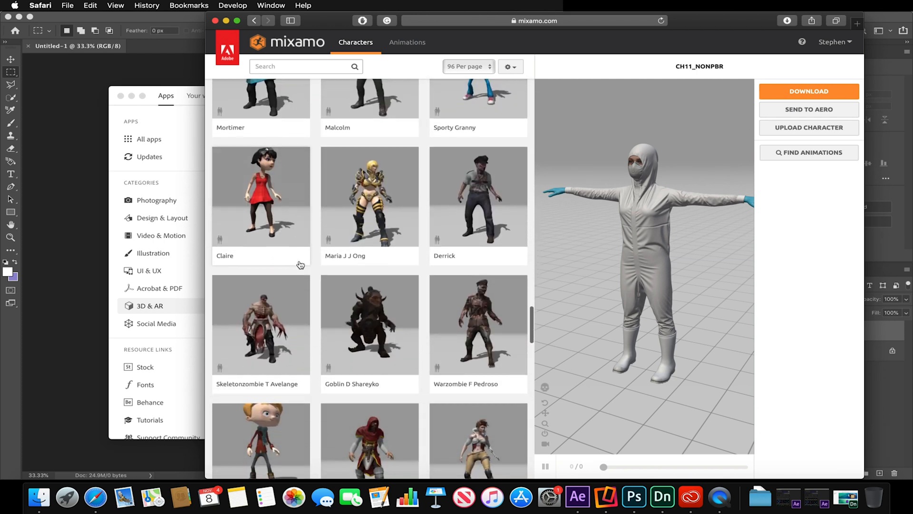
pyautogui.scroll(-3)
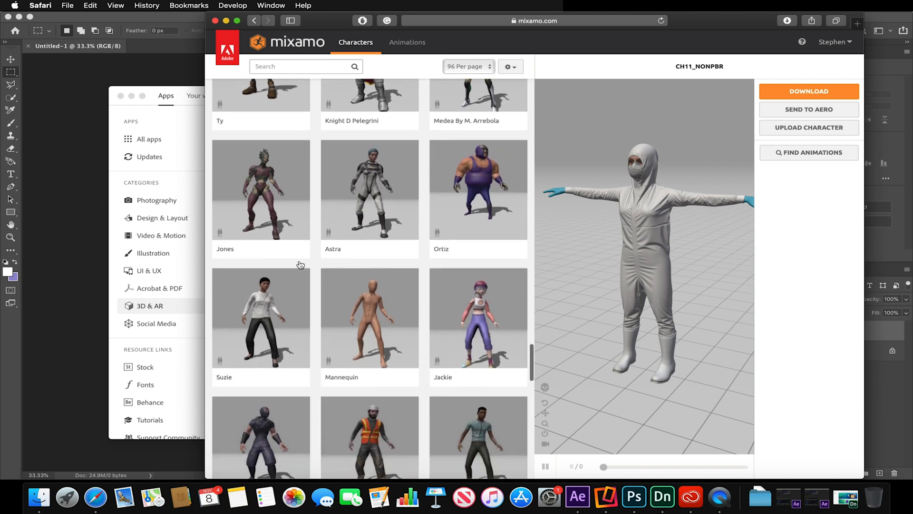
pyautogui.moveTo(275, 337)
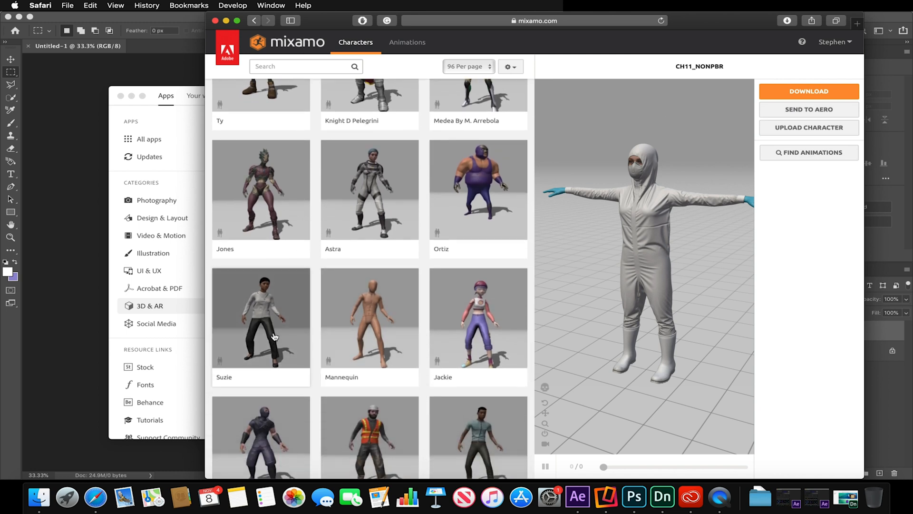
# Step: Switch the character to the Ninja and open the Animations catalogue
pyautogui.click(261, 317)
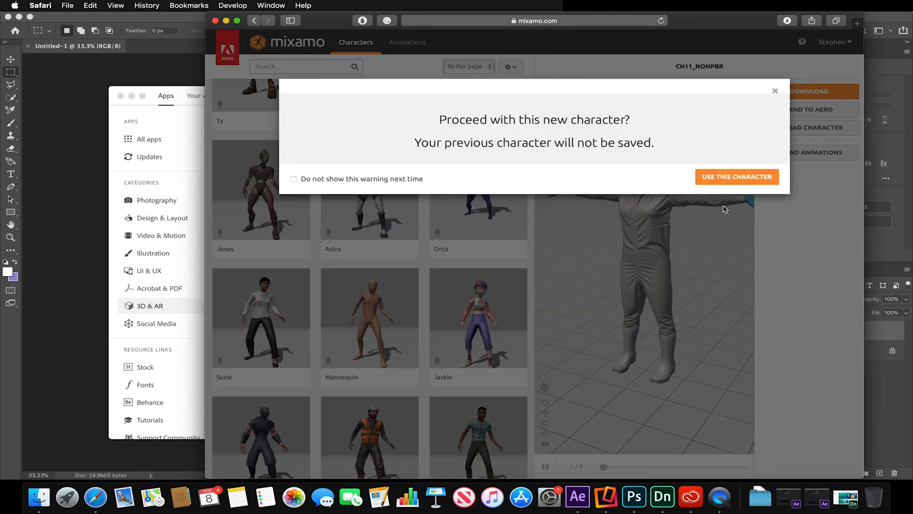
pyautogui.click(736, 176)
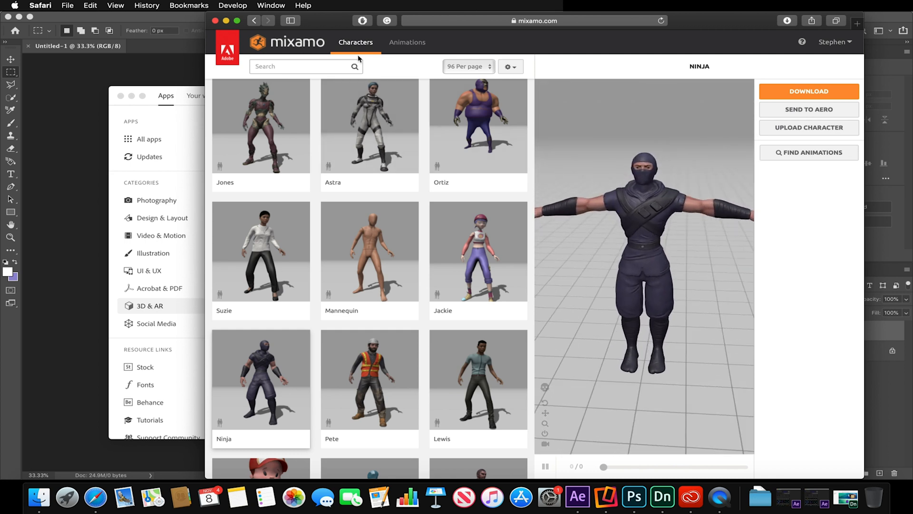
pyautogui.click(407, 42)
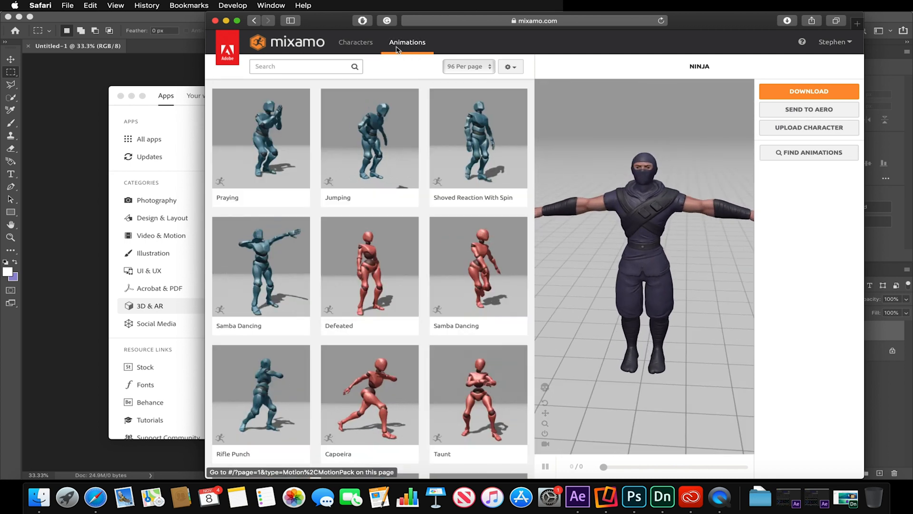
# Step: Preview the Walking animation on the Ninja
pyautogui.scroll(-3)
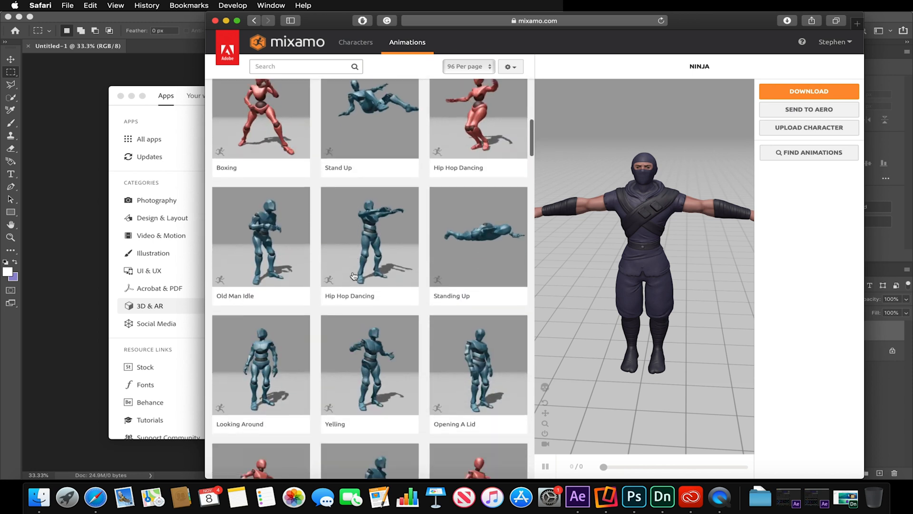
pyautogui.scroll(-3)
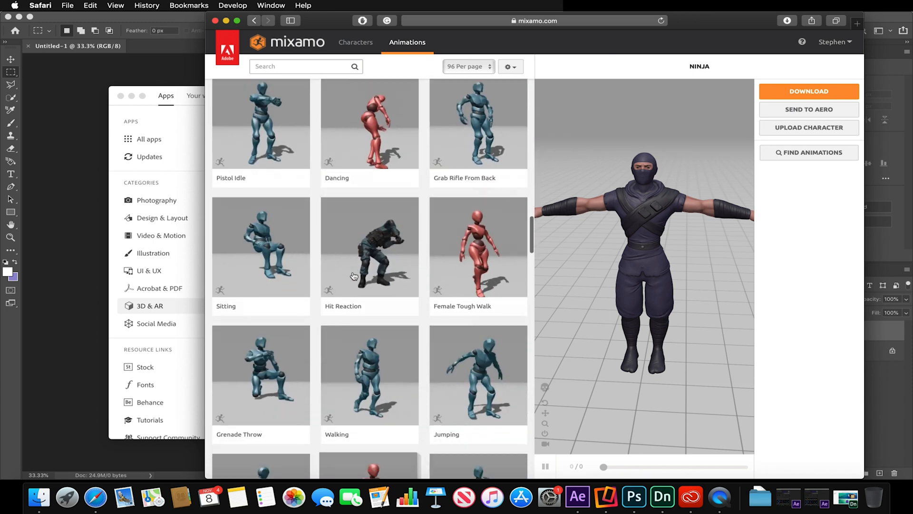
pyautogui.scroll(-3)
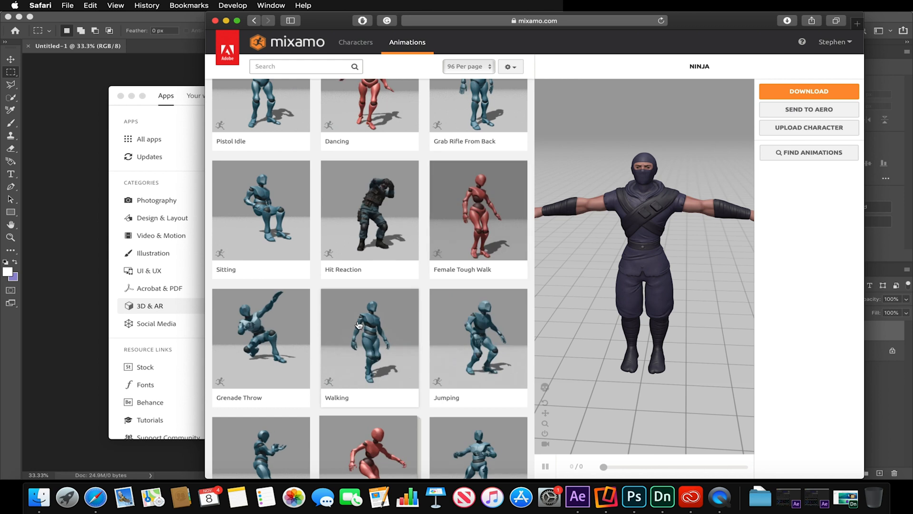
pyautogui.click(369, 338)
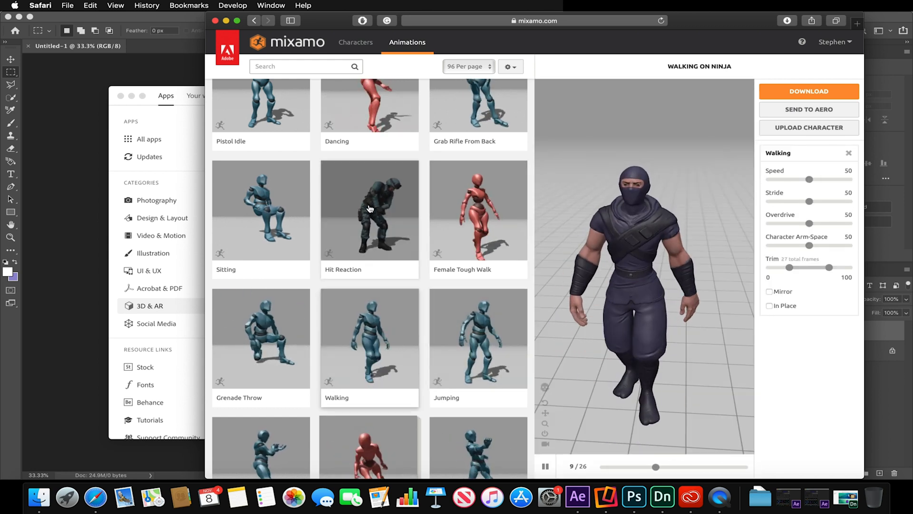
# Step: Preview the Hip Hop Dancing animation on the Ninja
pyautogui.scroll(-3)
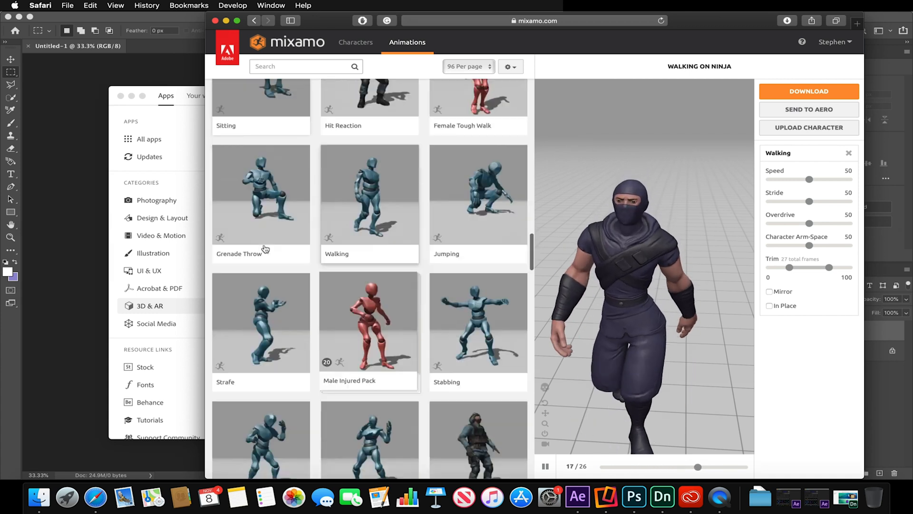
pyautogui.scroll(-3)
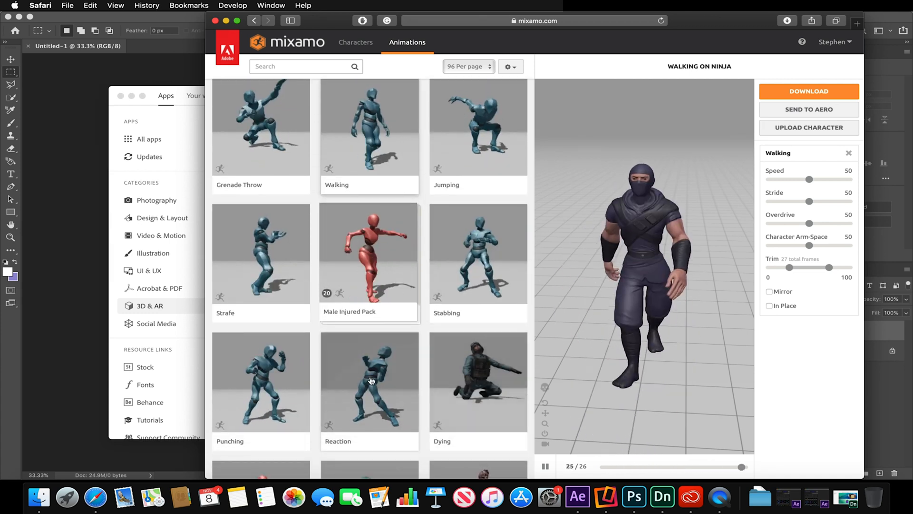
pyautogui.scroll(-3)
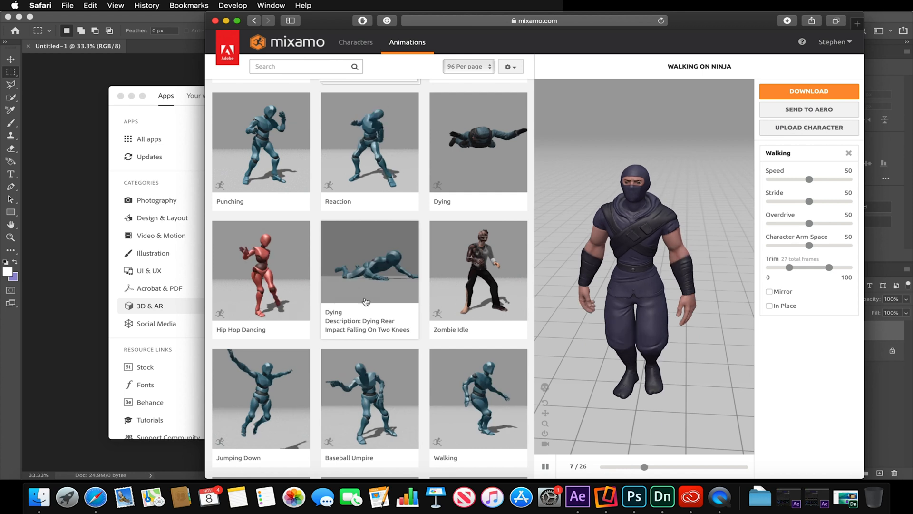
pyautogui.click(260, 269)
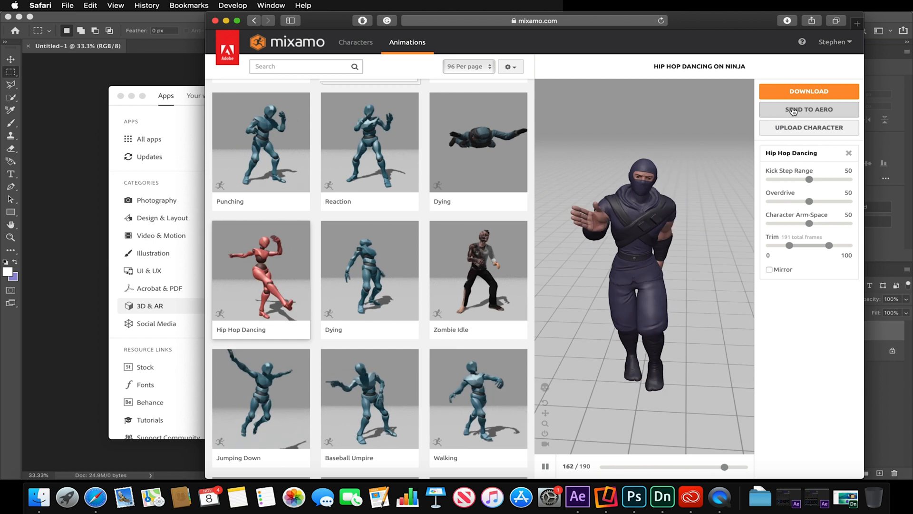
# Step: Send the hip hop dancing Ninja to Aero and confirm the save
pyautogui.click(809, 109)
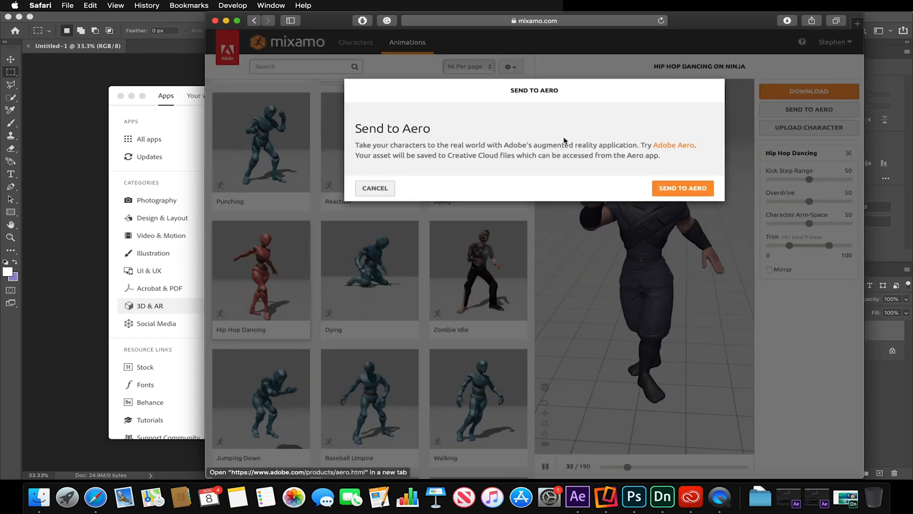
pyautogui.click(682, 187)
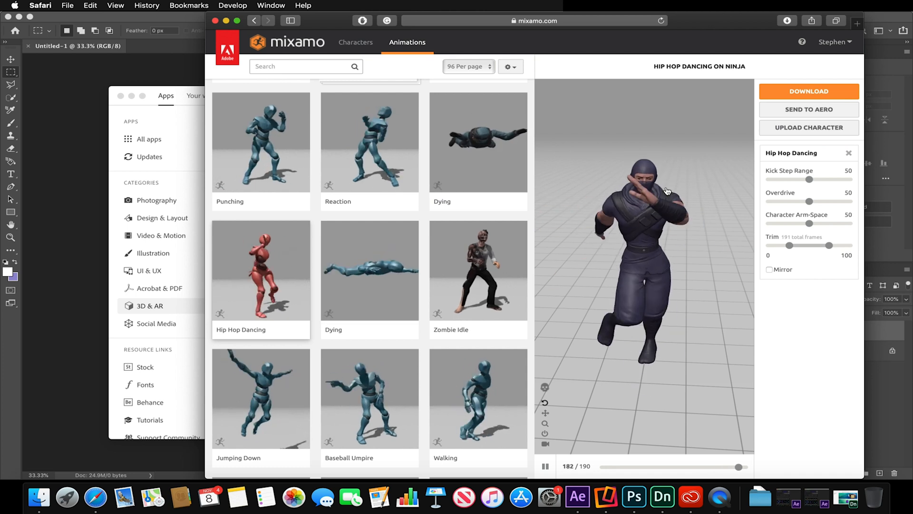
pyautogui.click(222, 408)
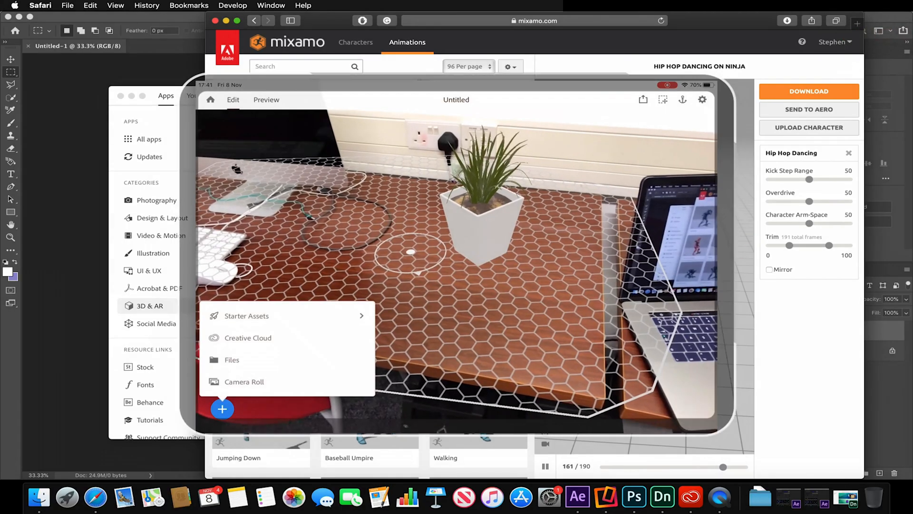
# Step: Find Hip Hop Dancing.glb in Aero's Creative Cloud assets, then close Aero
pyautogui.click(247, 338)
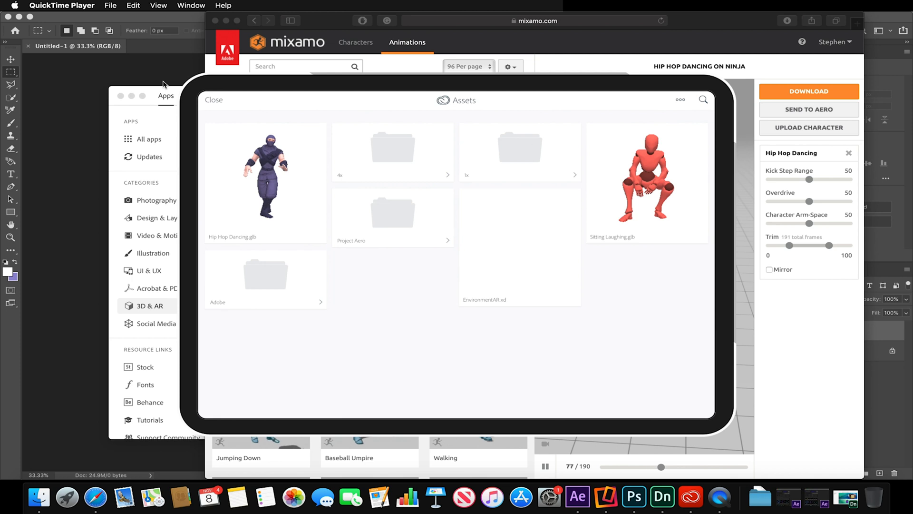
pyautogui.click(265, 174)
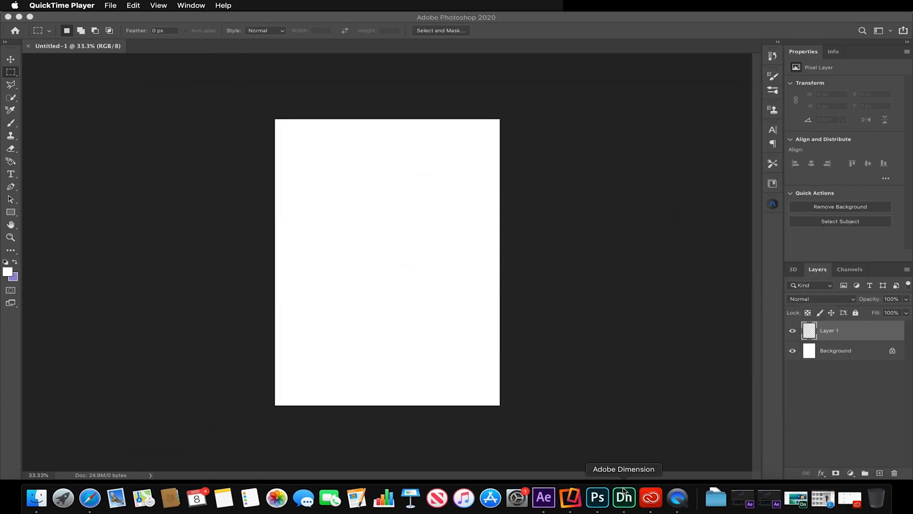
# Step: Launch Adobe Dimension and create a new project
pyautogui.click(623, 497)
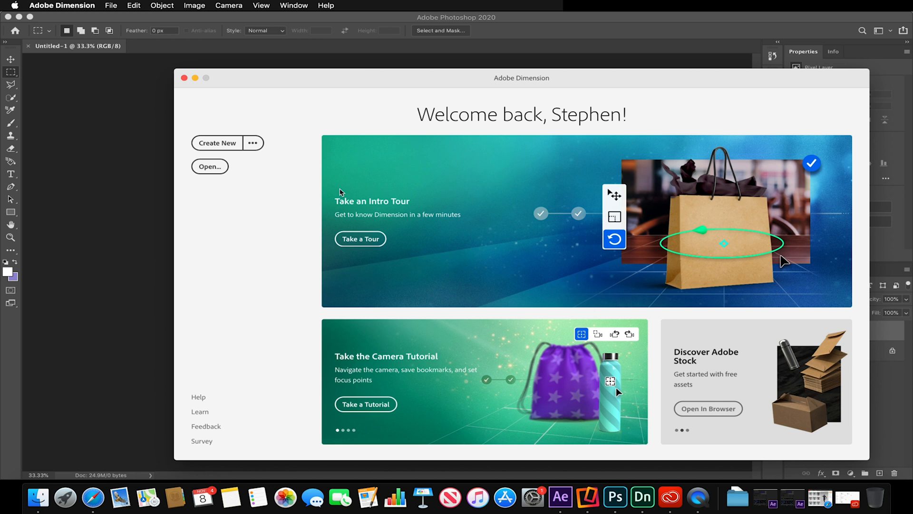
pyautogui.moveTo(207, 143)
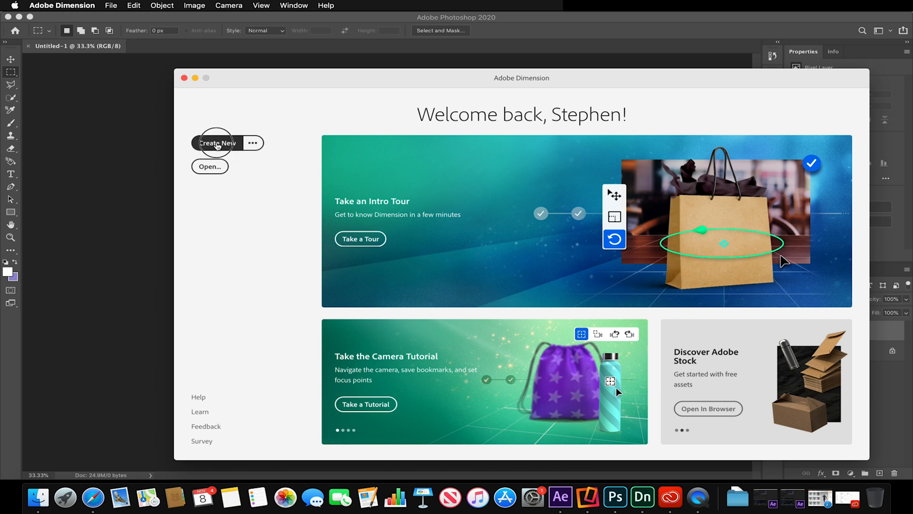
pyautogui.click(217, 142)
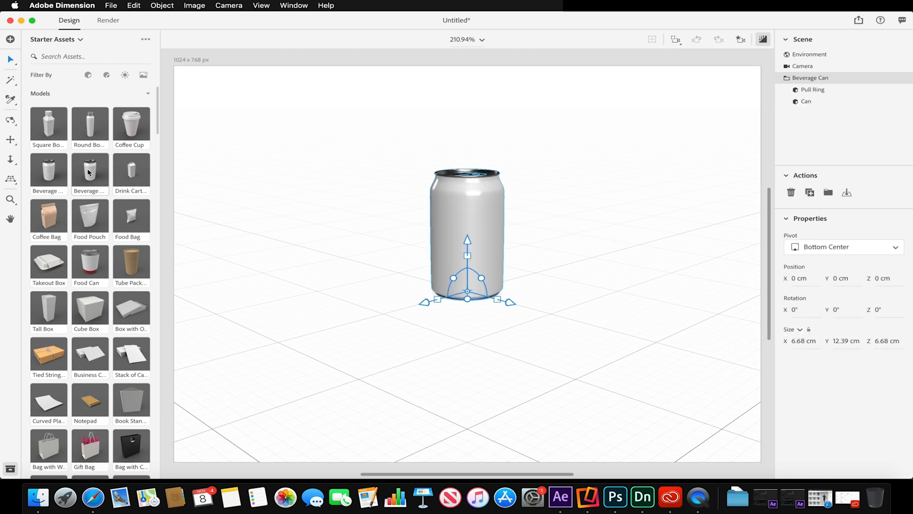
pyautogui.moveTo(404, 241)
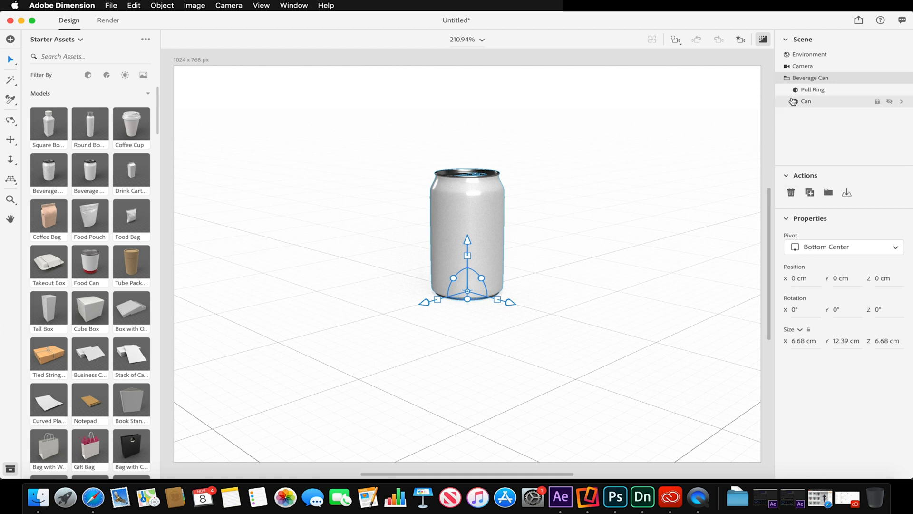
pyautogui.moveTo(872, 192)
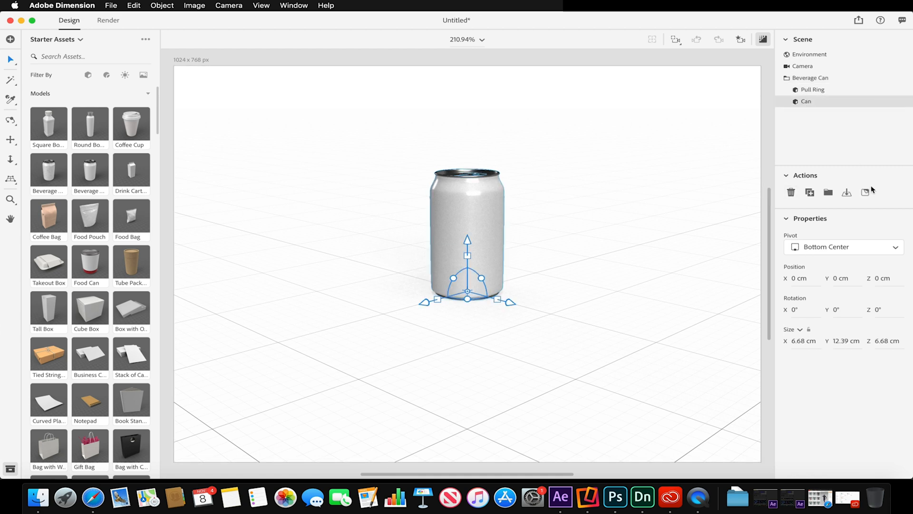
pyautogui.moveTo(822, 108)
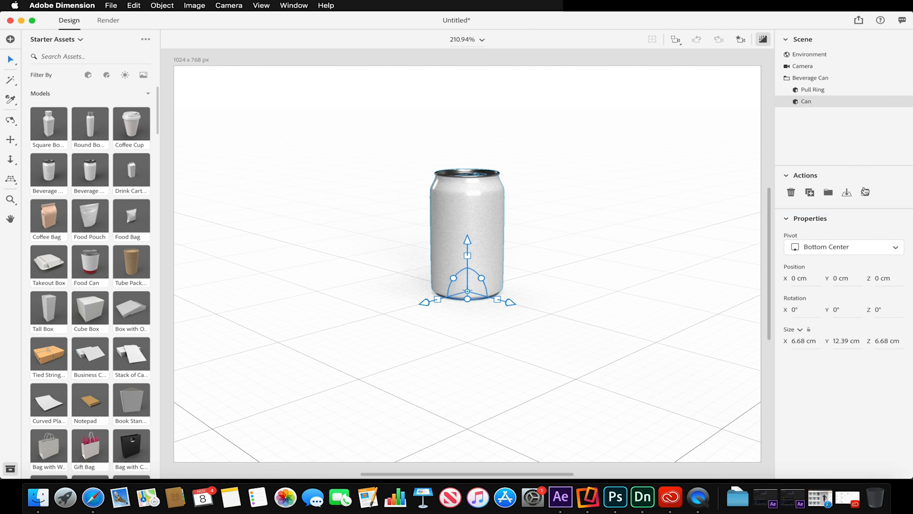
pyautogui.moveTo(865, 193)
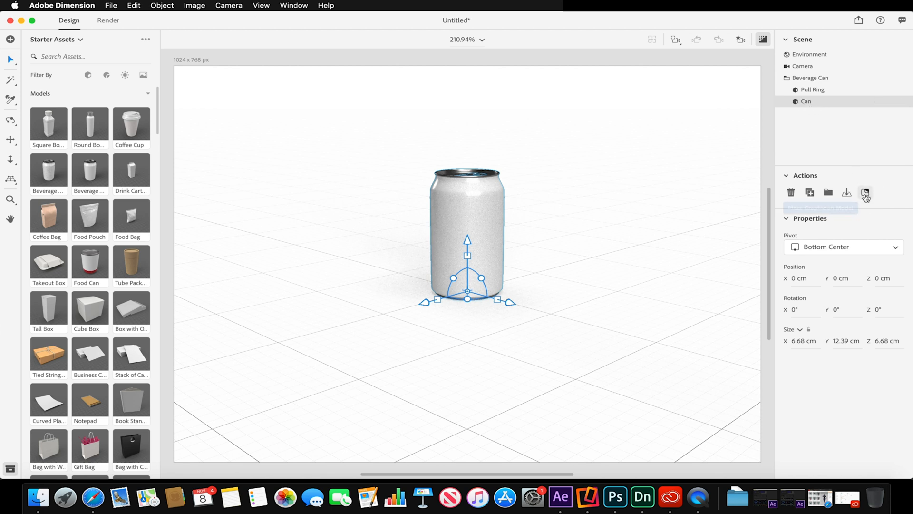
# Step: Place the galaxy image dims.jpg from the Desktop onto the can as a graphic
pyautogui.click(865, 192)
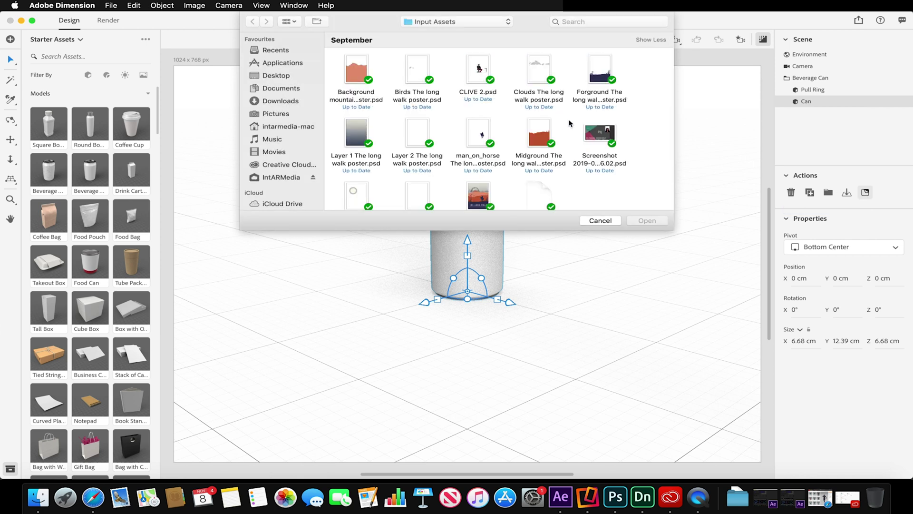
pyautogui.scroll(-3)
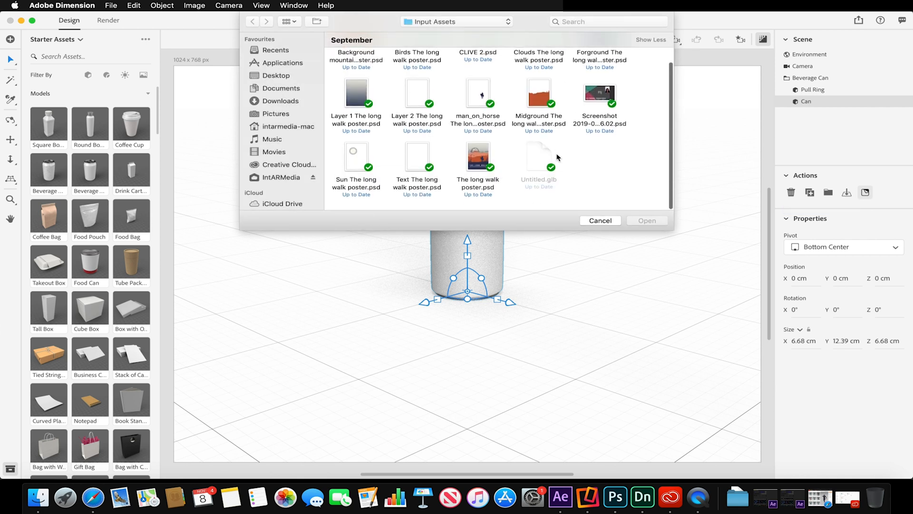
pyautogui.click(276, 75)
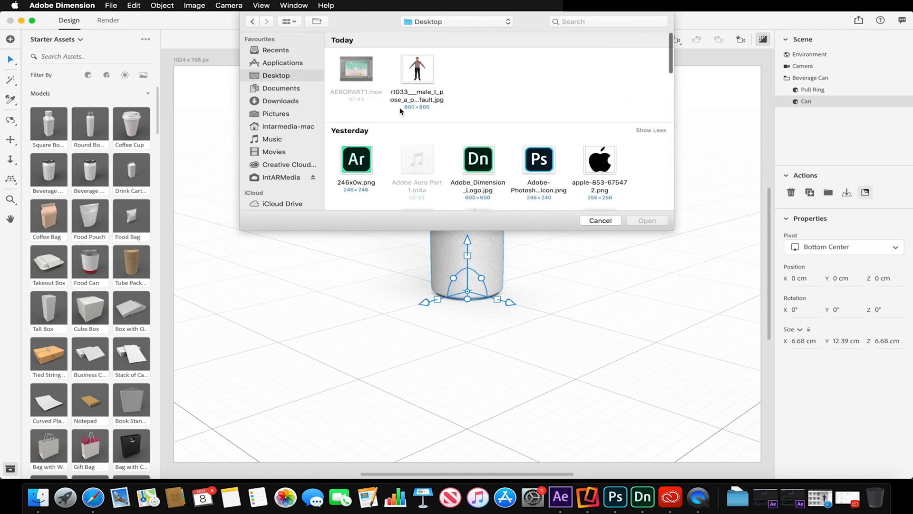
pyautogui.scroll(-3)
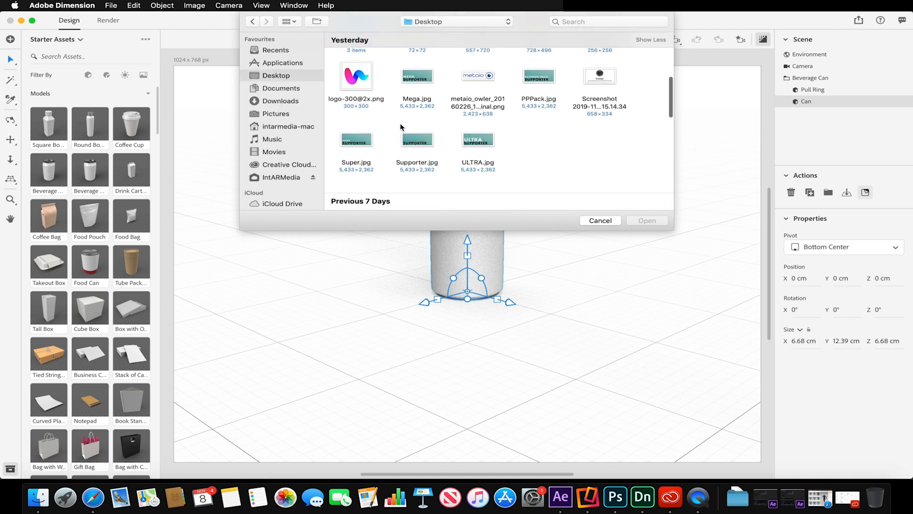
pyautogui.scroll(-3)
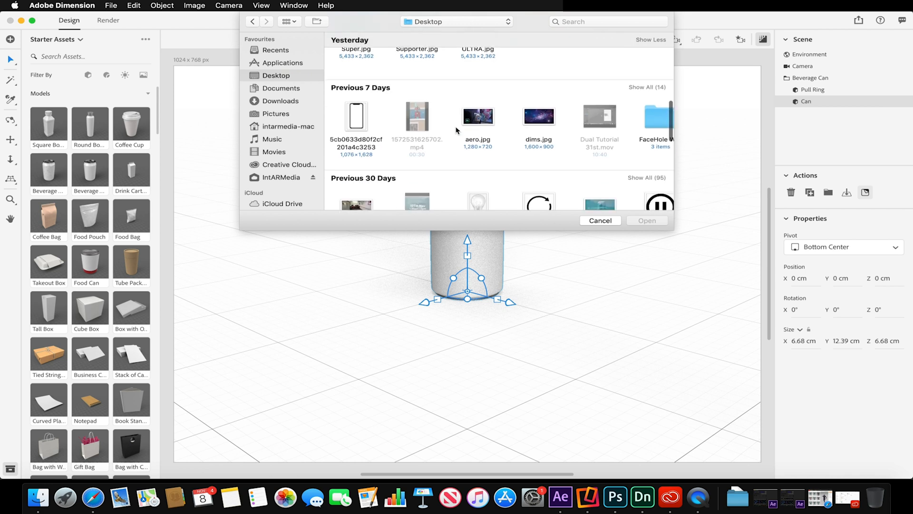
pyautogui.click(538, 114)
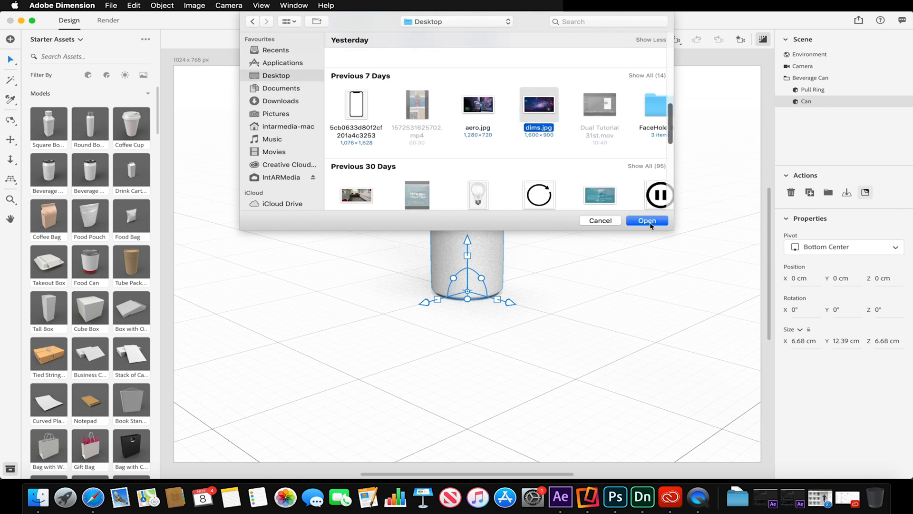
pyautogui.click(646, 220)
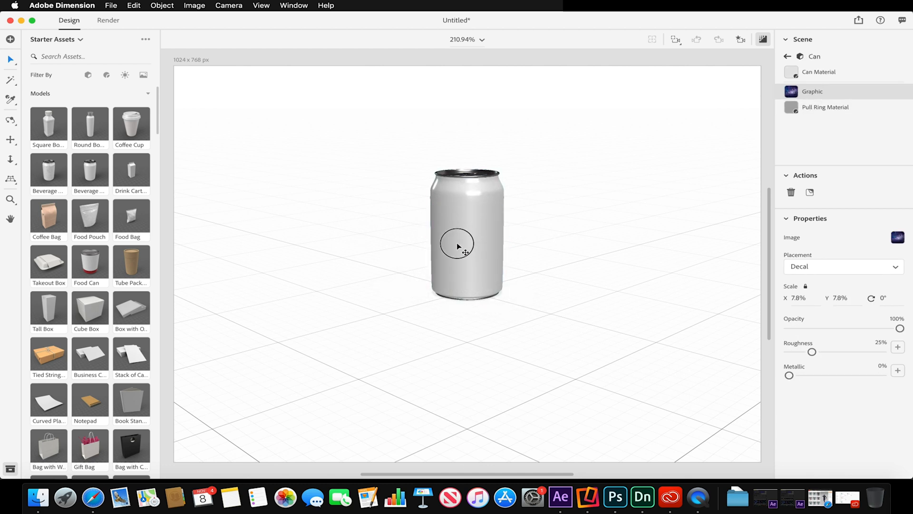
# Step: Remove the decal, select the Can Material, and start Place Graphic on Surface
pyautogui.click(458, 245)
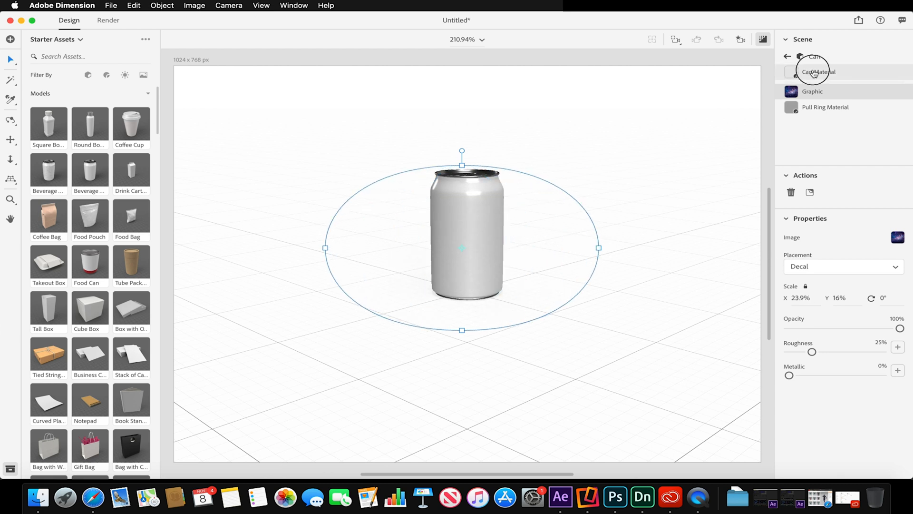
pyautogui.click(812, 91)
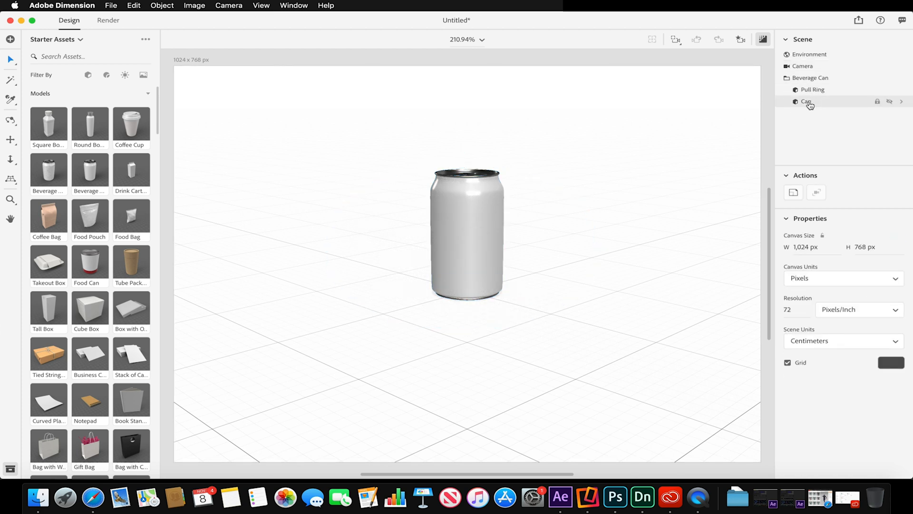
pyautogui.click(806, 102)
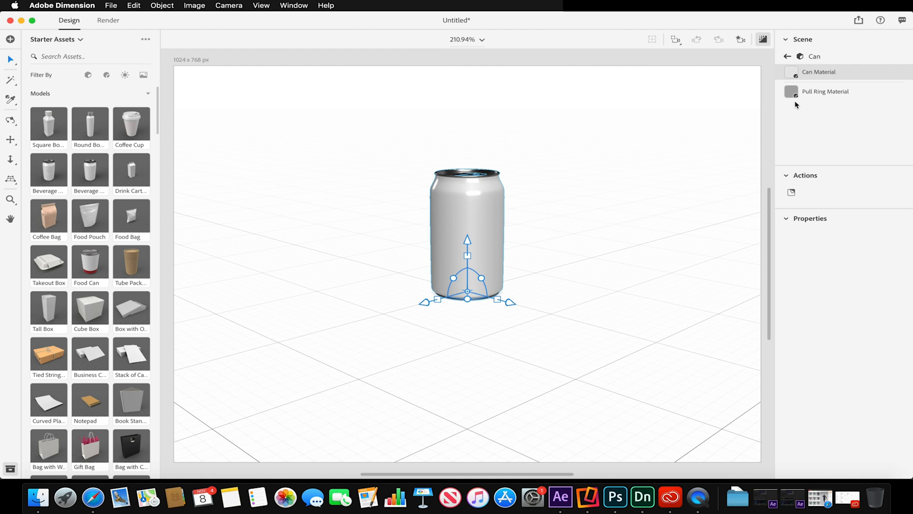
pyautogui.click(819, 72)
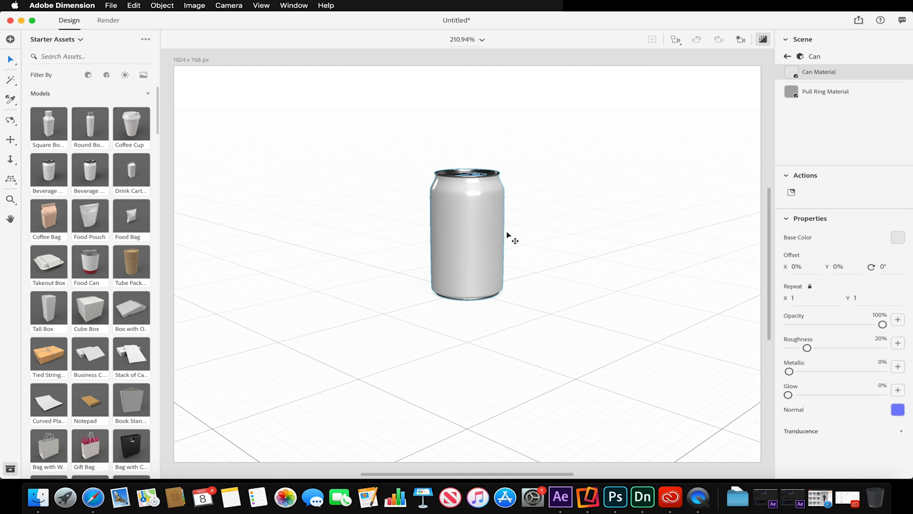
pyautogui.moveTo(771, 167)
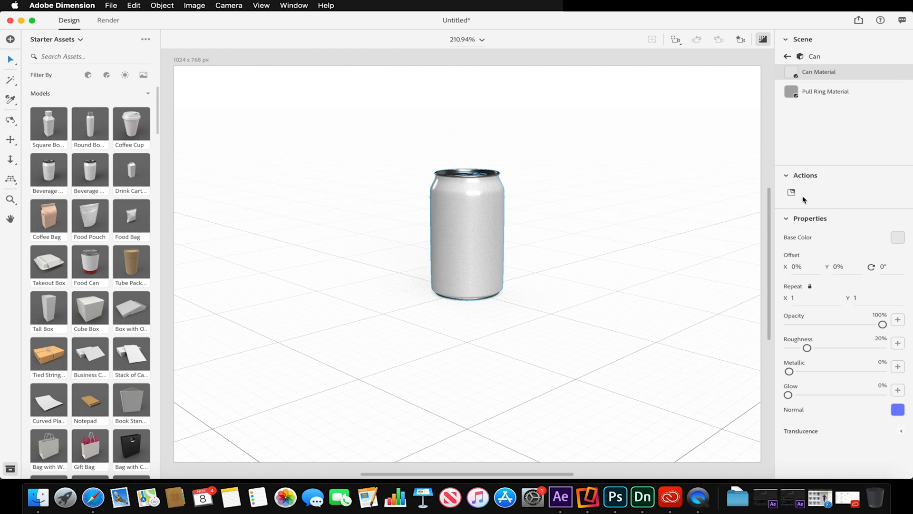
pyautogui.click(791, 192)
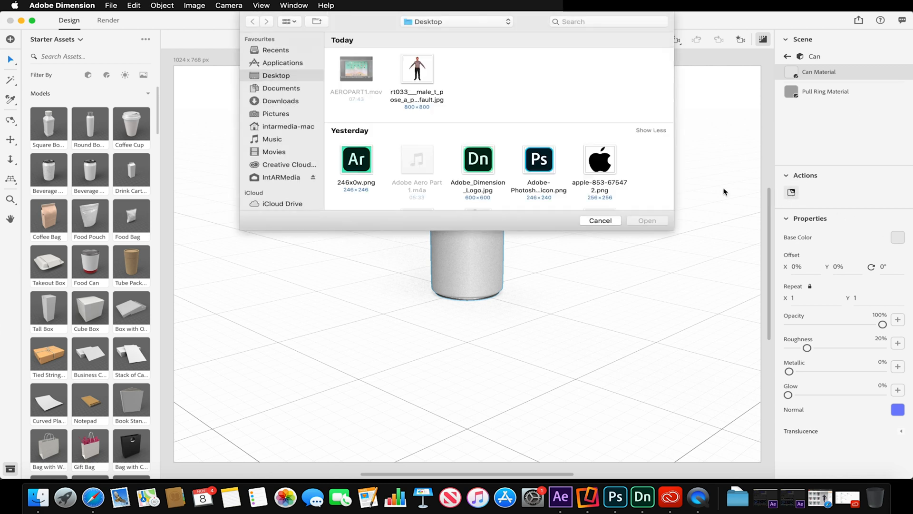
# Step: Open the galaxy image to wrap it around the can body
pyautogui.scroll(-3)
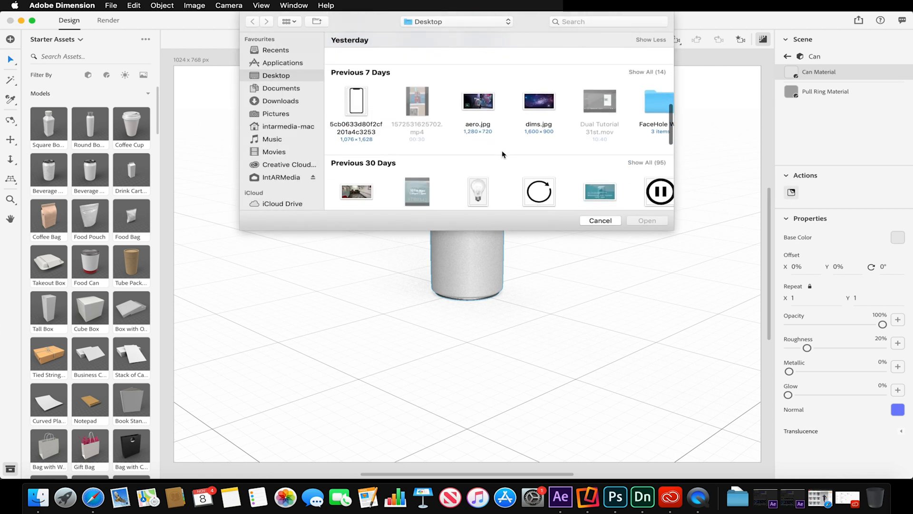
pyautogui.click(600, 220)
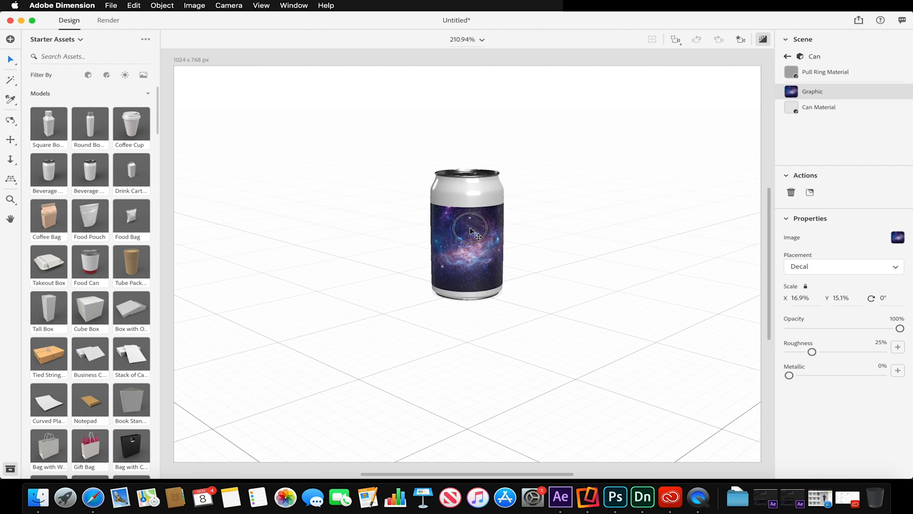
pyautogui.click(467, 231)
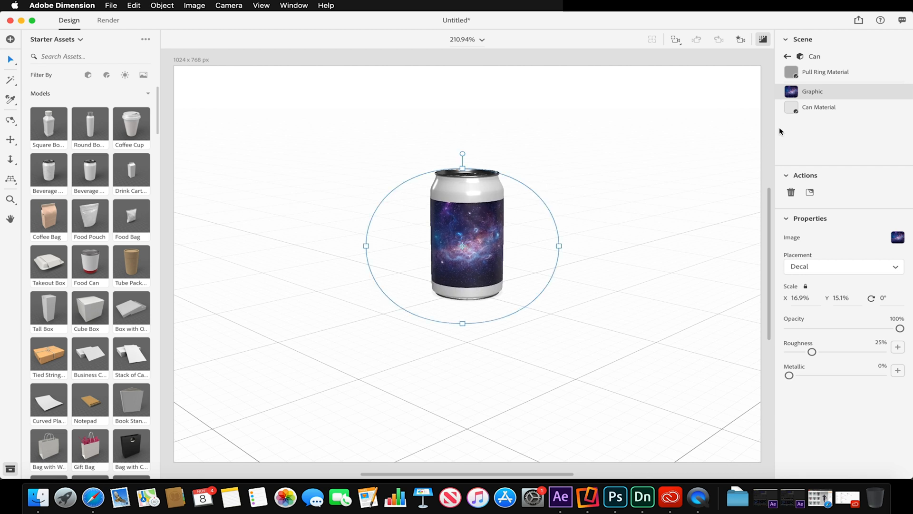
pyautogui.click(819, 107)
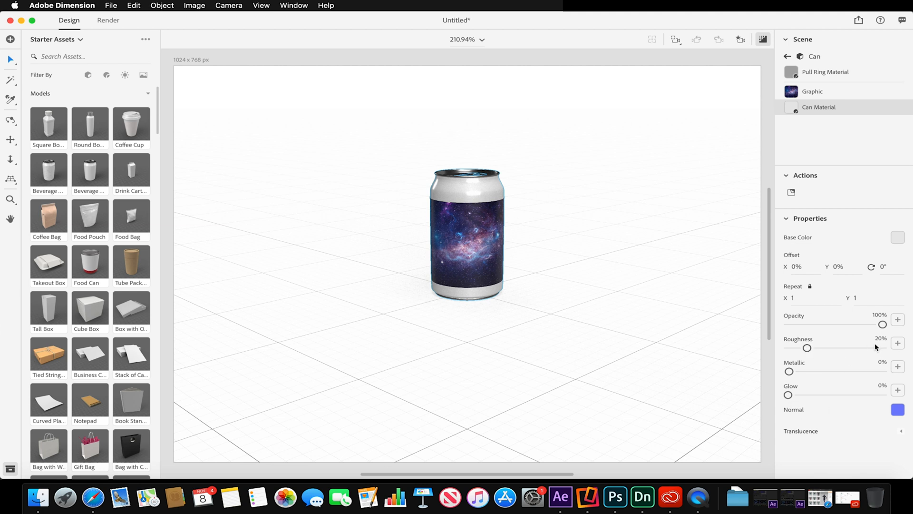
pyautogui.click(825, 71)
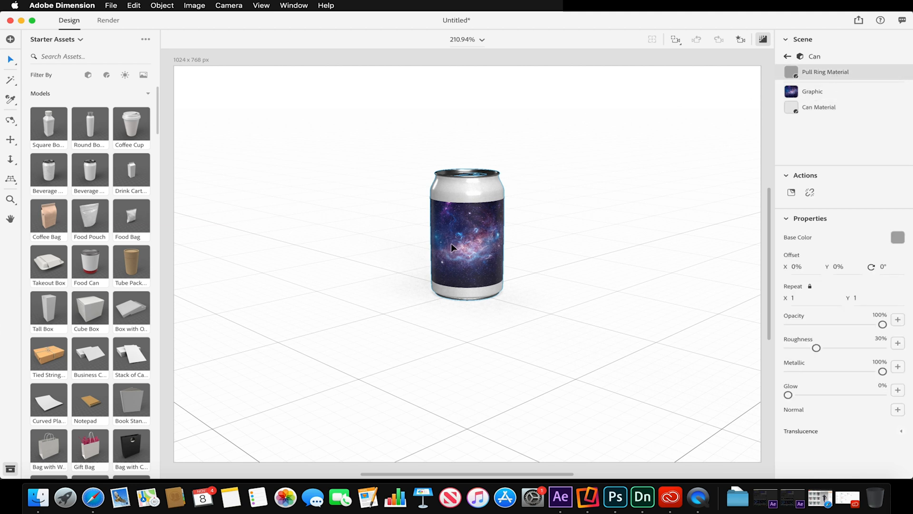
pyautogui.click(810, 193)
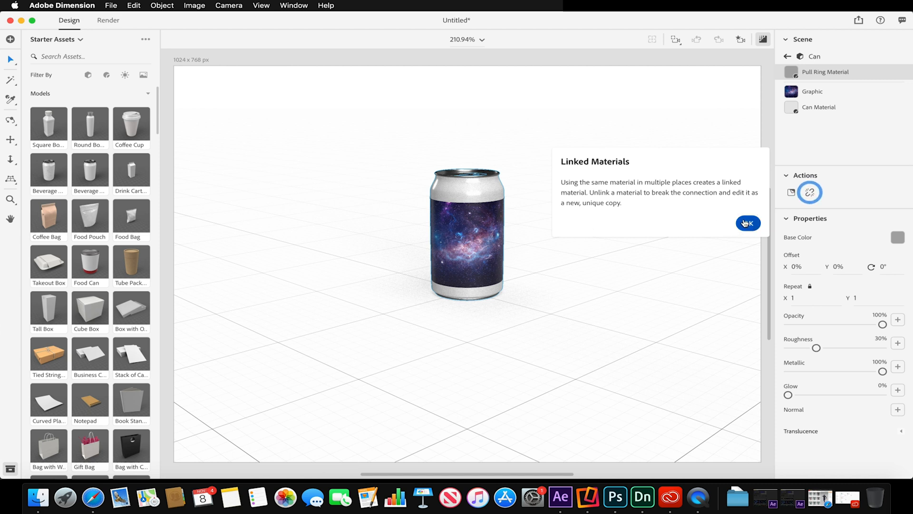
pyautogui.click(747, 223)
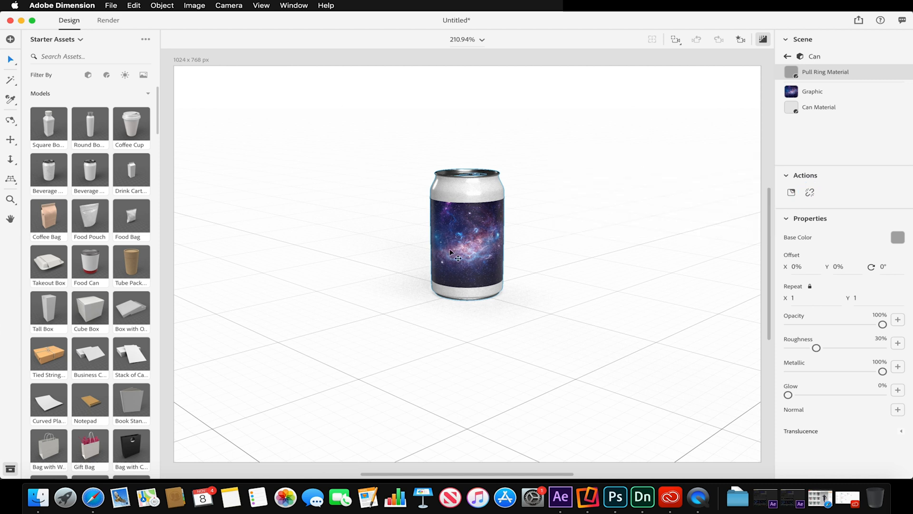
pyautogui.moveTo(396, 238)
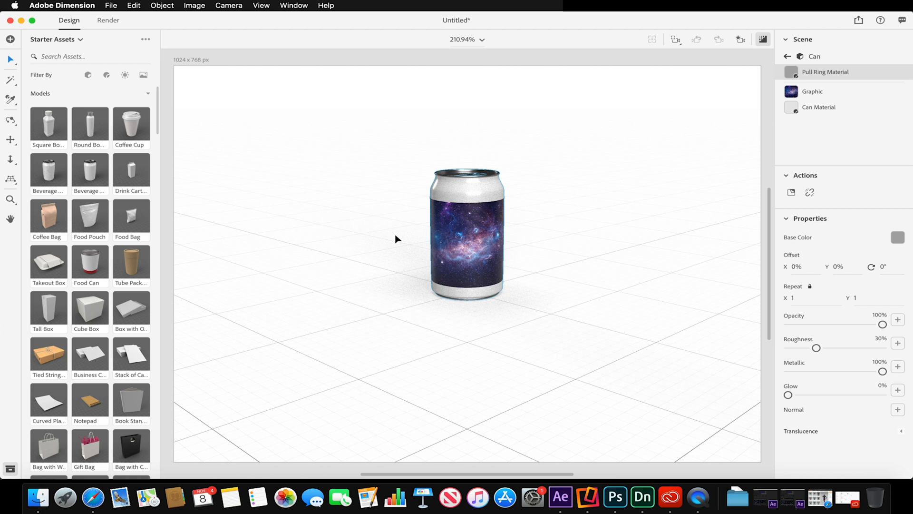
pyautogui.moveTo(235, 105)
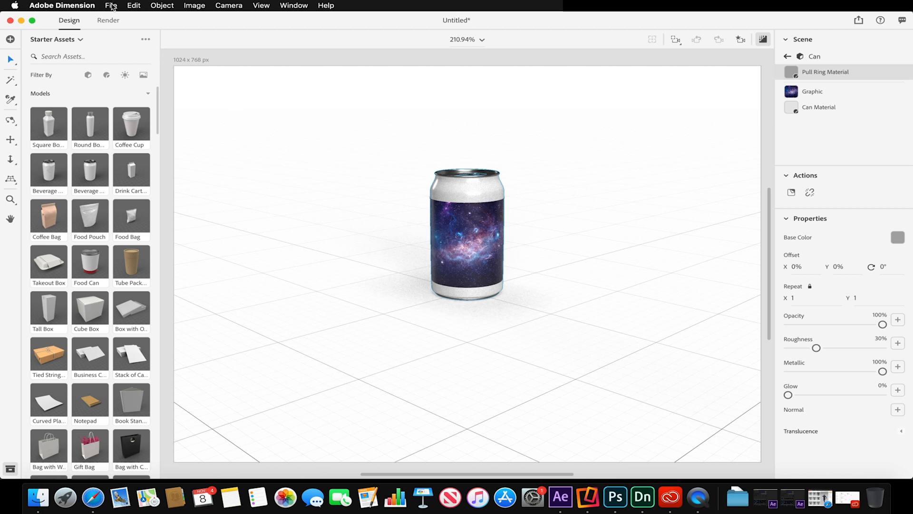
# Step: Export the can scene to Aero as CAN in the Input Assets folder
pyautogui.click(110, 6)
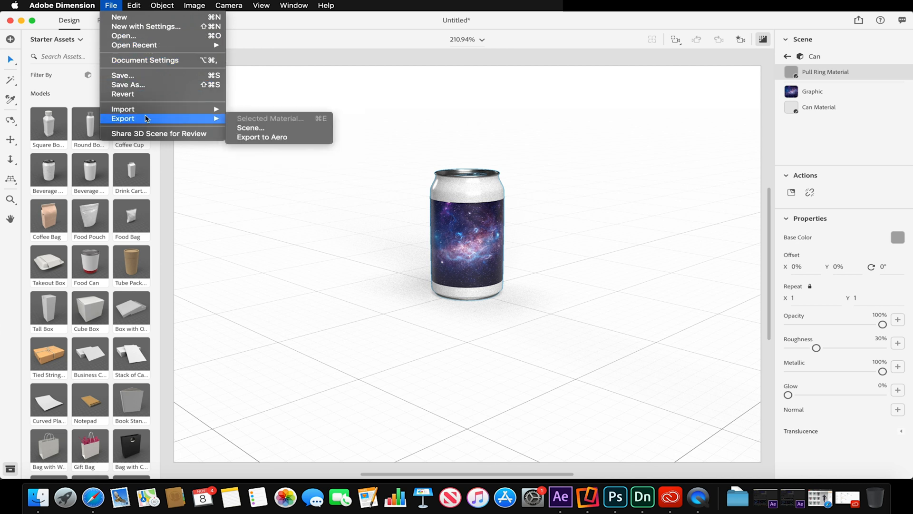
pyautogui.moveTo(244, 142)
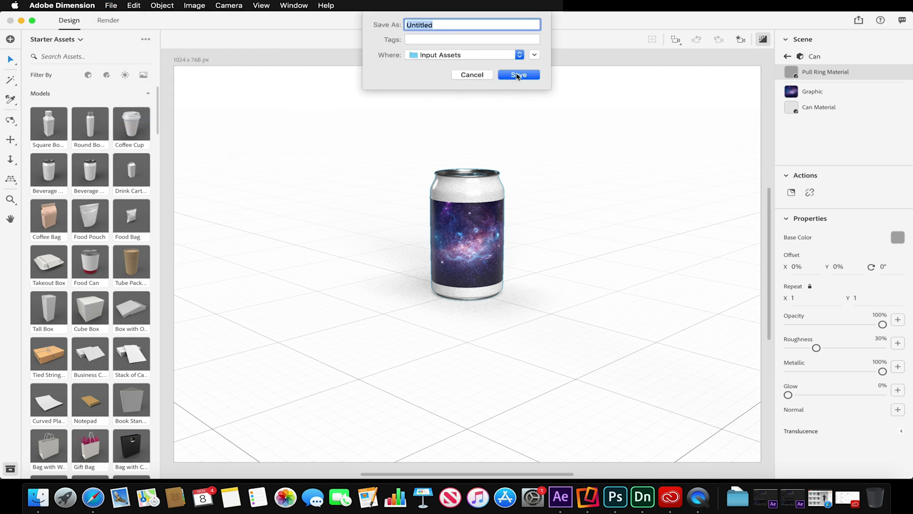
pyautogui.write('CA')
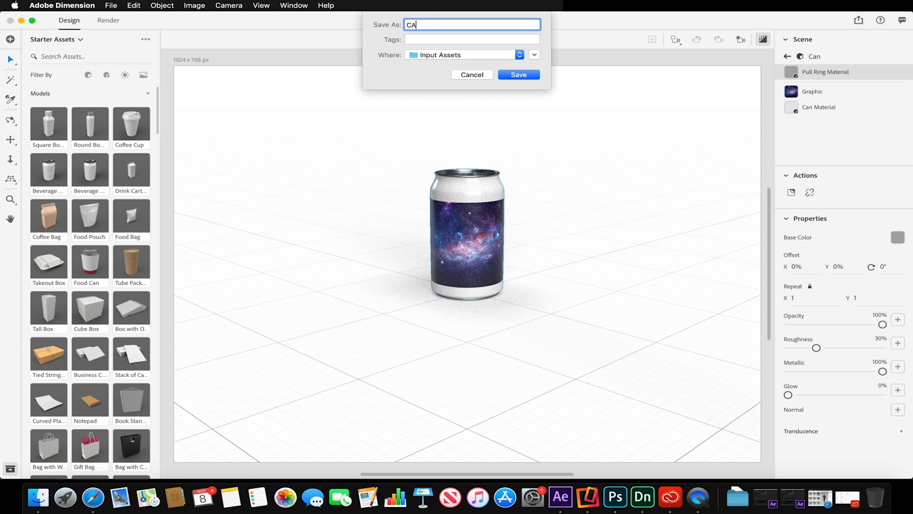
pyautogui.write('N')
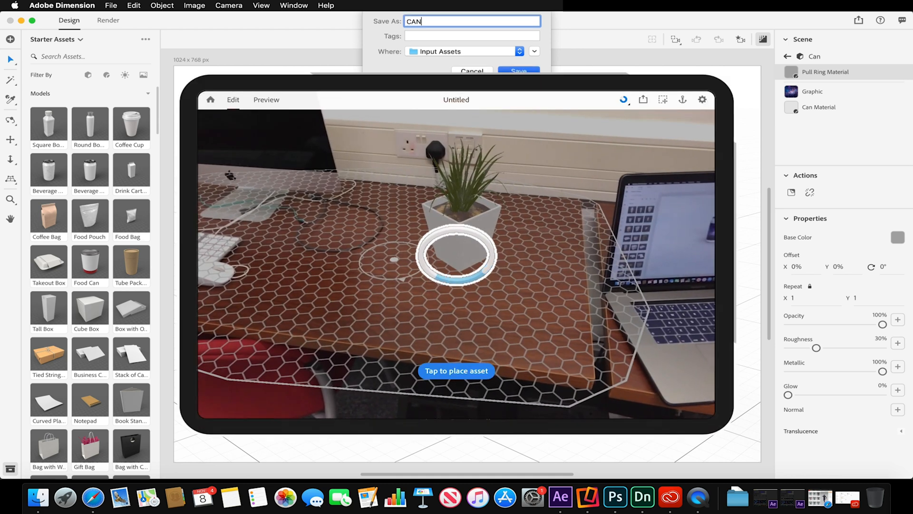
pyautogui.click(518, 71)
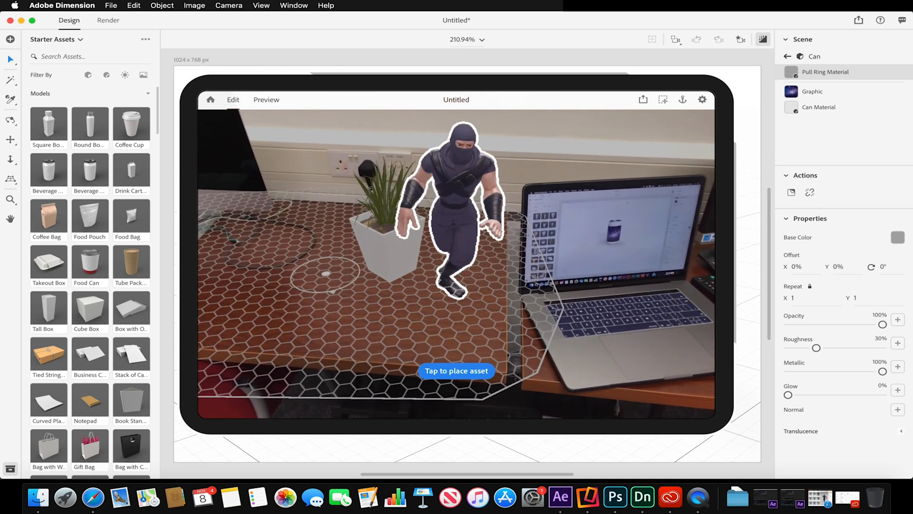
# Step: Place the ninja and the CAN asset on the desk, then add a trigger to the ninja
pyautogui.click(456, 371)
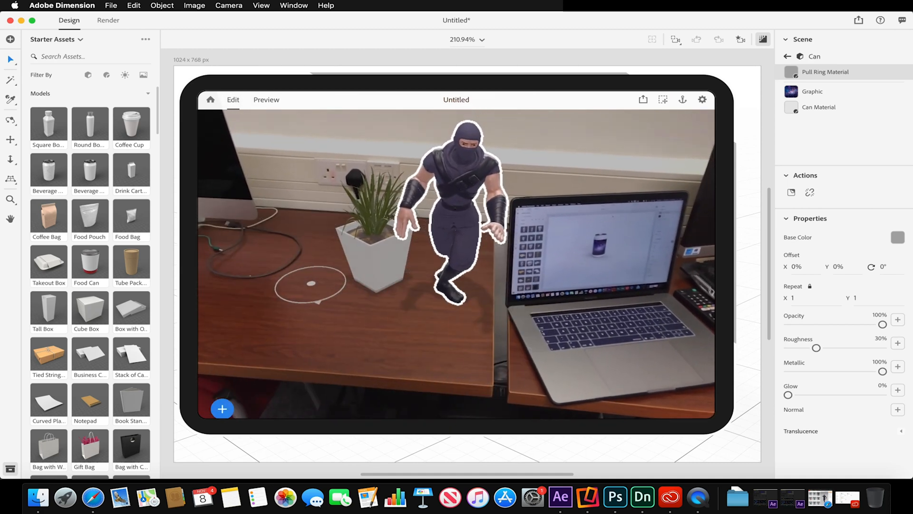
pyautogui.click(223, 408)
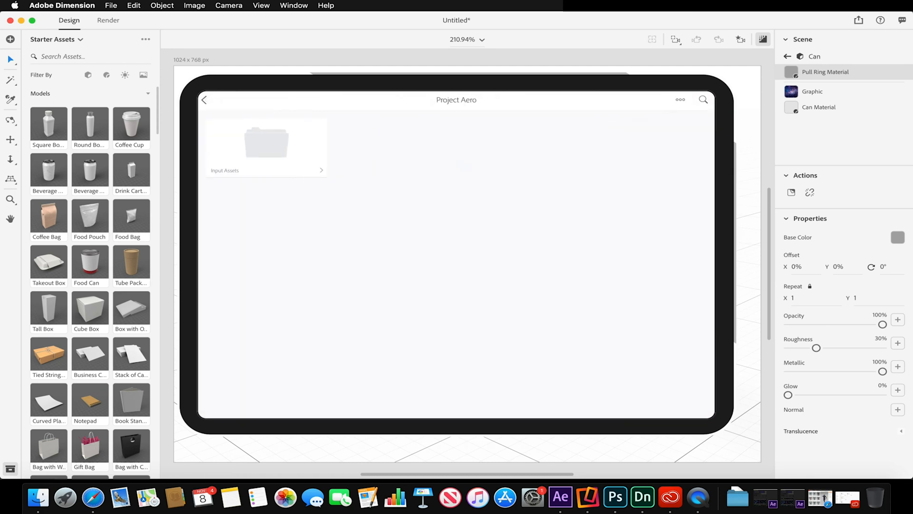
pyautogui.click(265, 143)
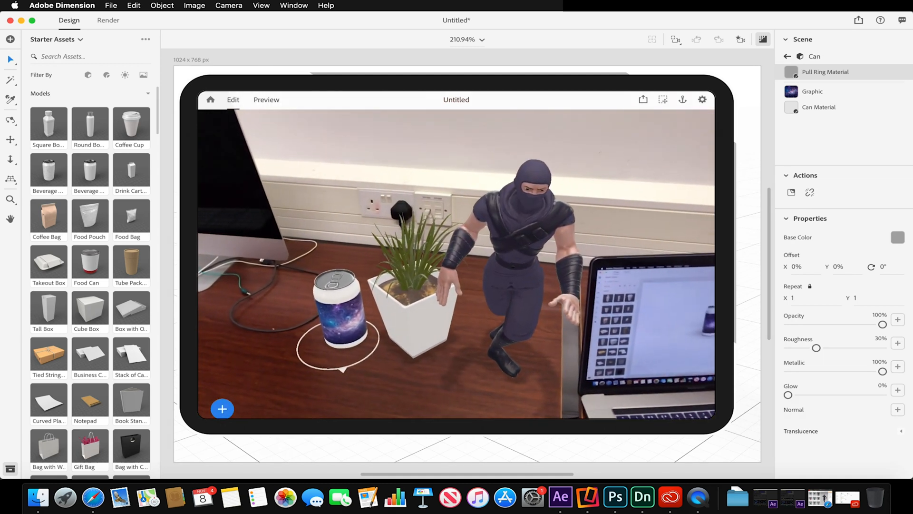
pyautogui.click(501, 262)
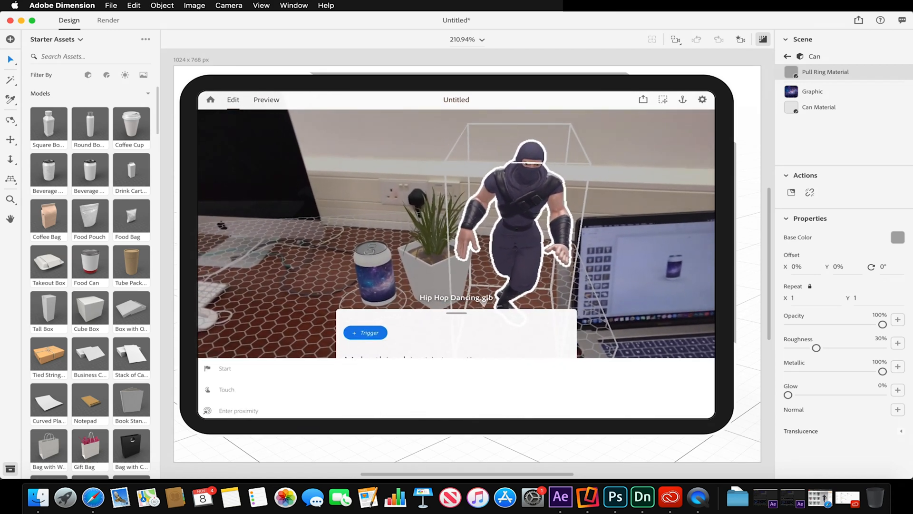
# Step: Set the ninja's trigger to Enter proximity and review its Animate action settings
pyautogui.click(238, 410)
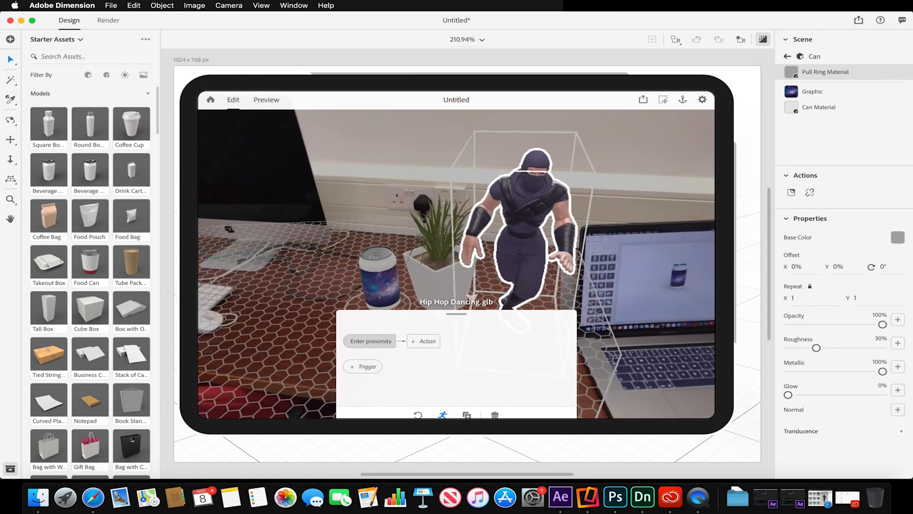
pyautogui.click(423, 340)
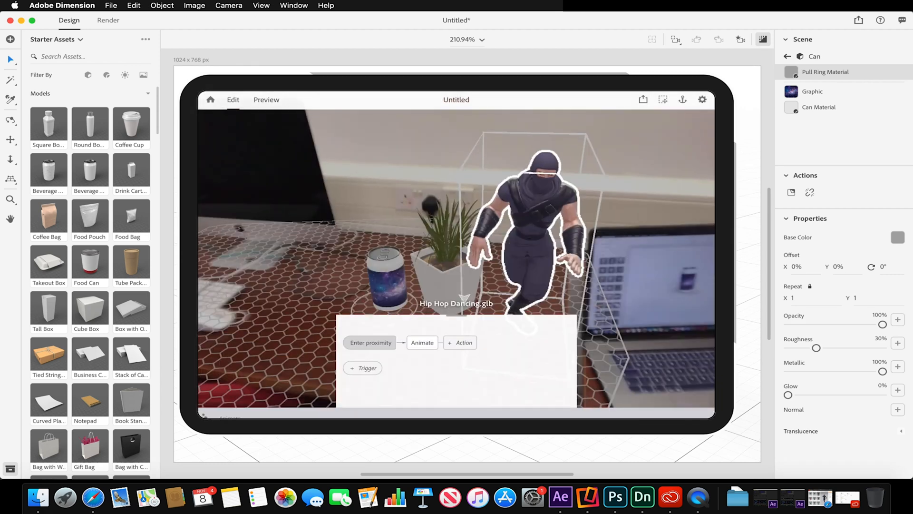
pyautogui.click(422, 343)
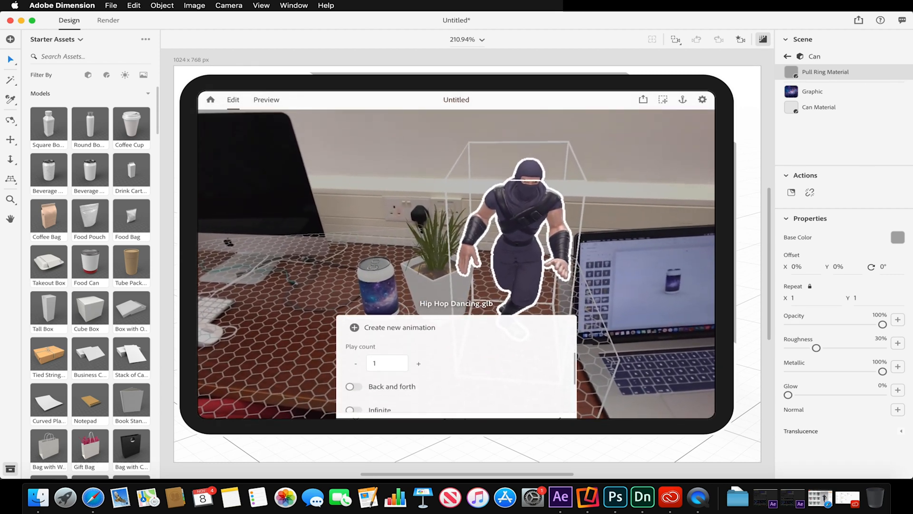
pyautogui.click(353, 373)
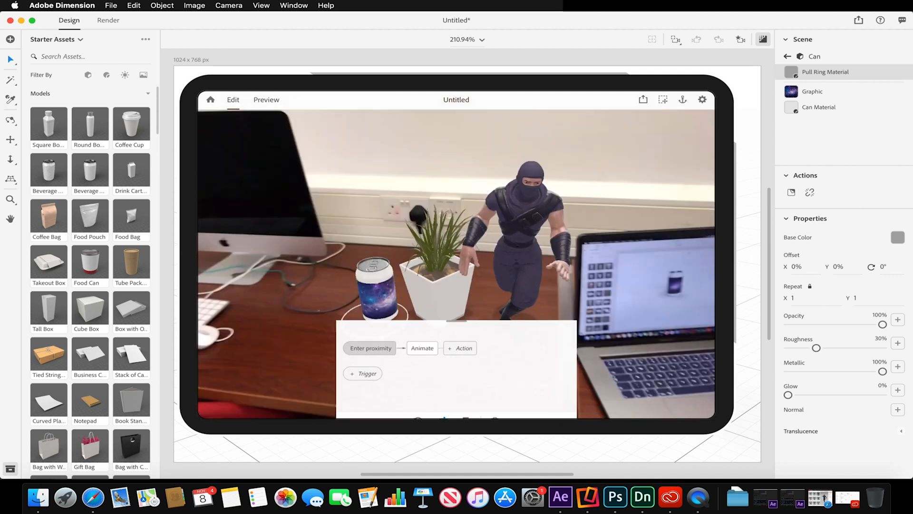
# Step: Close the behaviors panel, recheck the ninja, and preview the scene
pyautogui.click(266, 99)
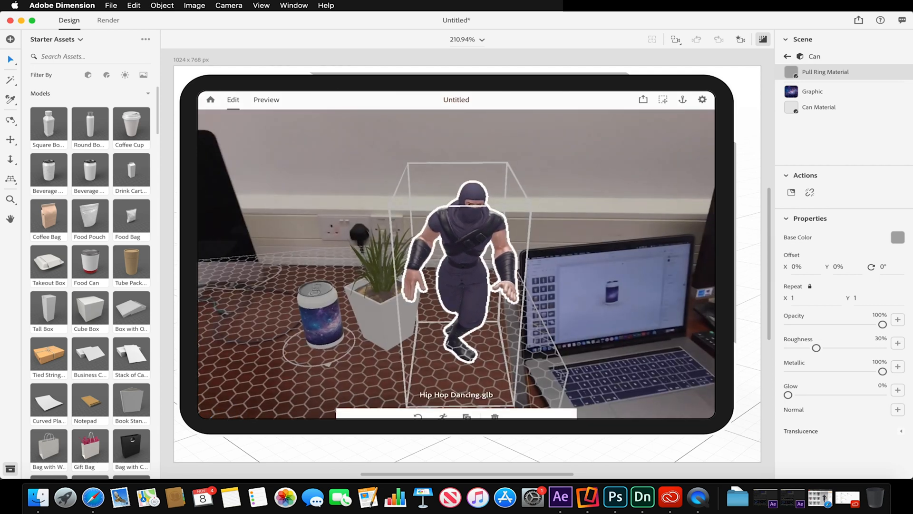
pyautogui.click(444, 416)
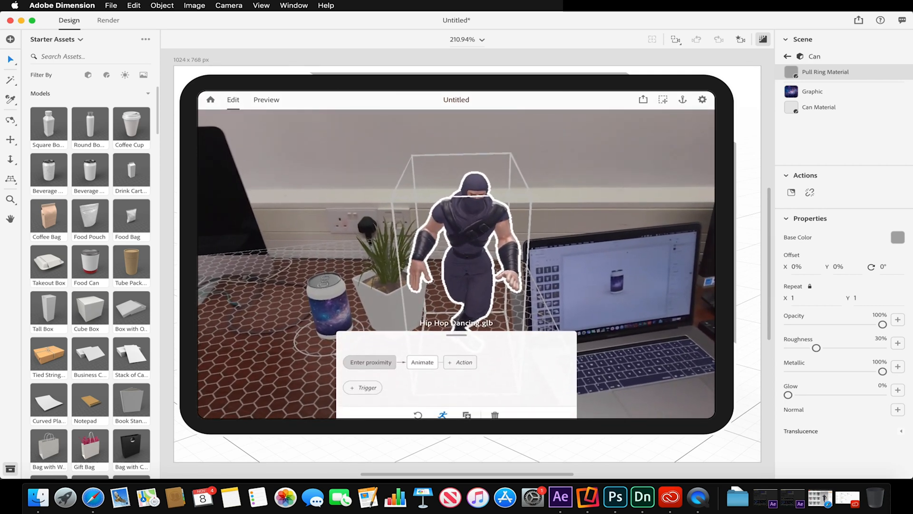
pyautogui.click(371, 361)
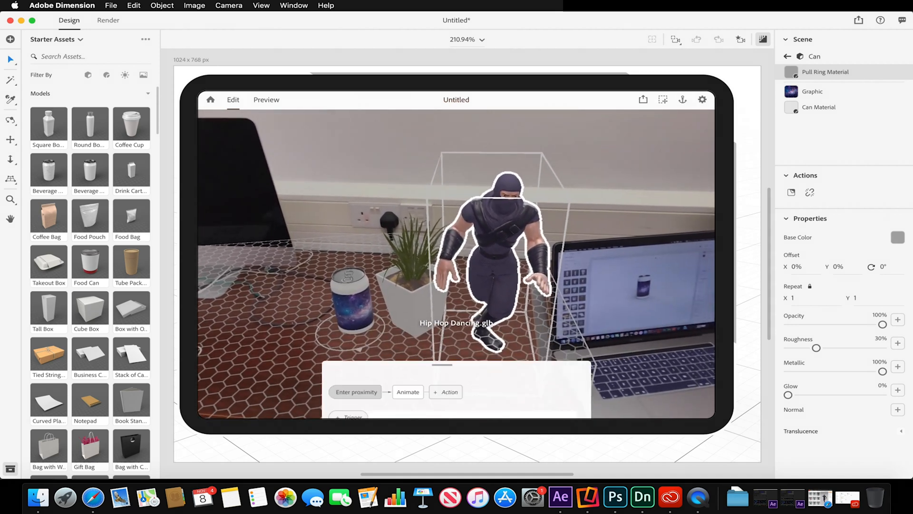
pyautogui.click(266, 100)
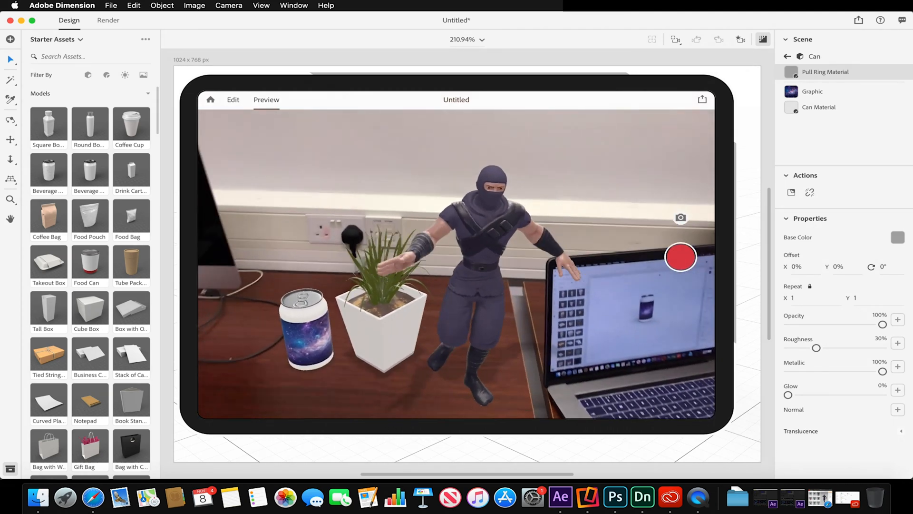
# Step: Return Aero to Edit mode and close the Reflector mirror window
pyautogui.click(233, 99)
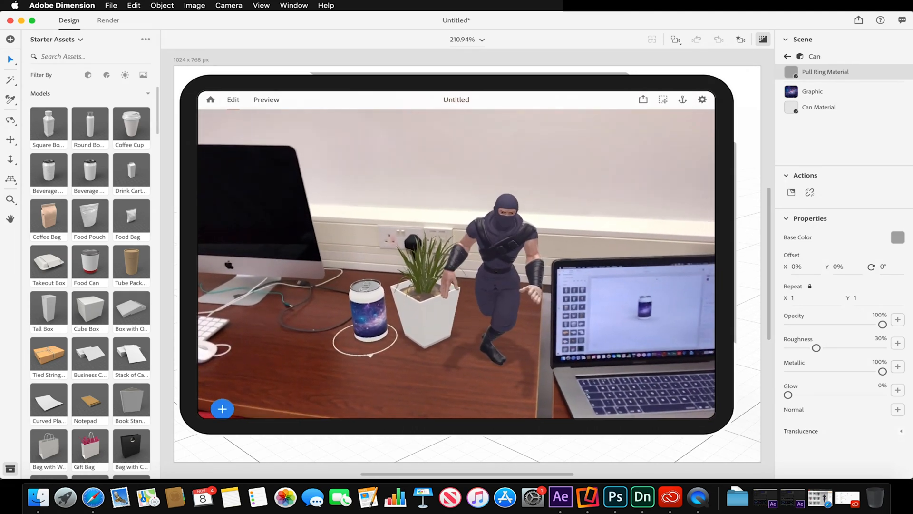
pyautogui.click(223, 409)
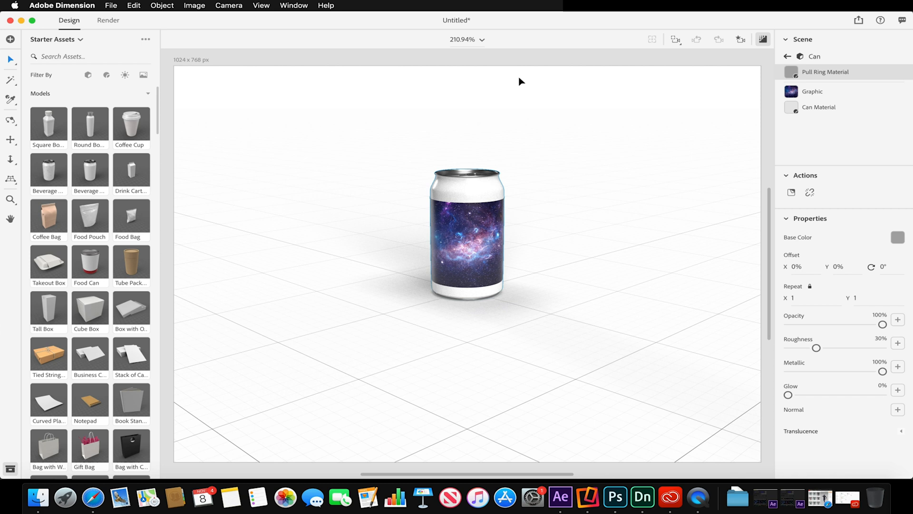
pyautogui.moveTo(615, 497)
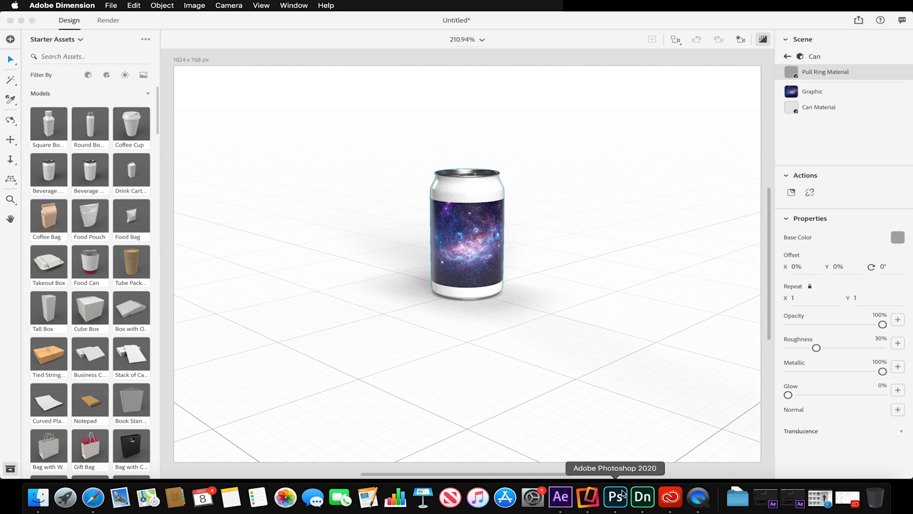
# Step: Show Photoshop's File menu export options, including Export For Aero
pyautogui.click(86, 6)
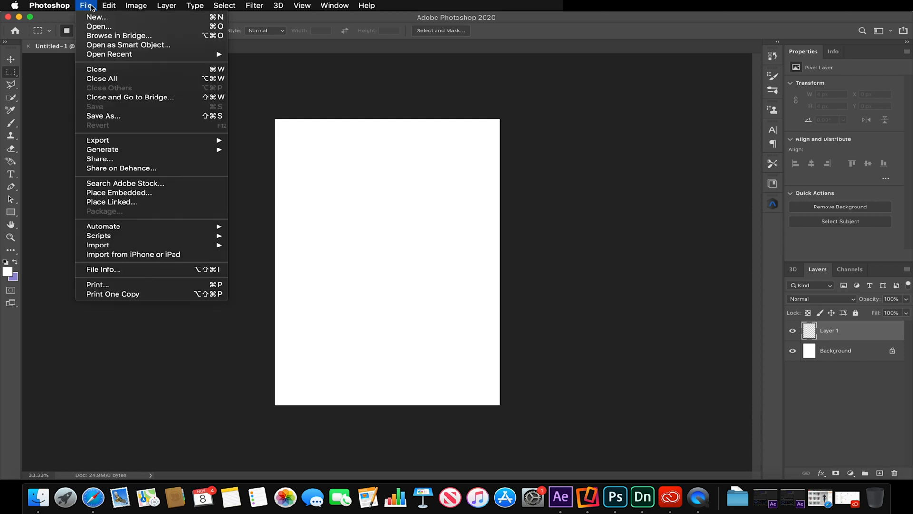
pyautogui.moveTo(121, 168)
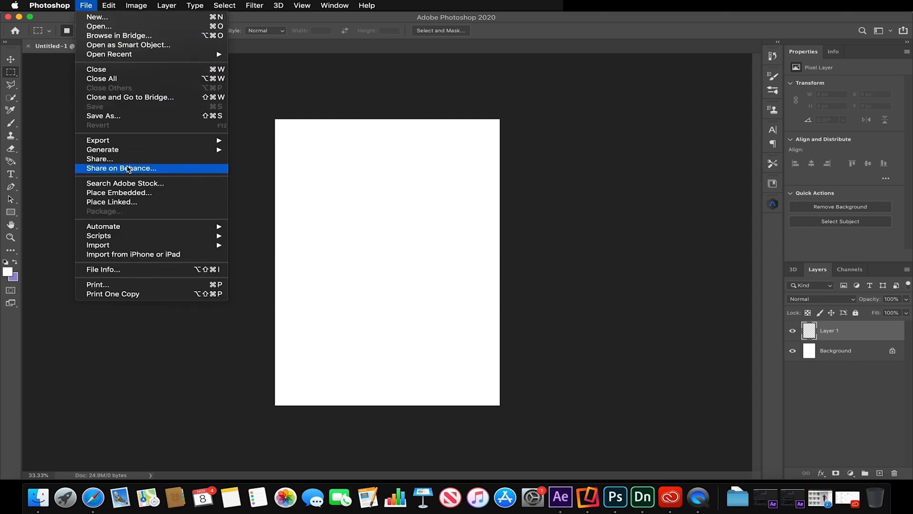
pyautogui.moveTo(258, 207)
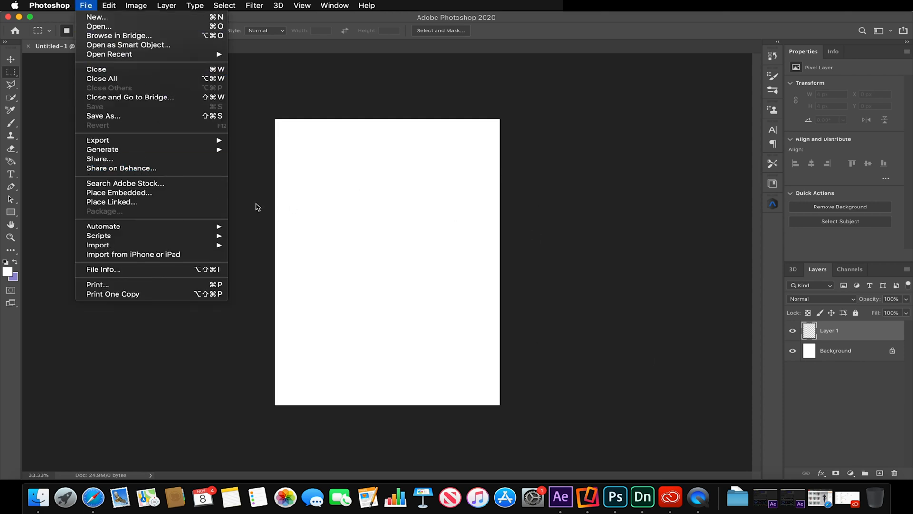
pyautogui.moveTo(563, 317)
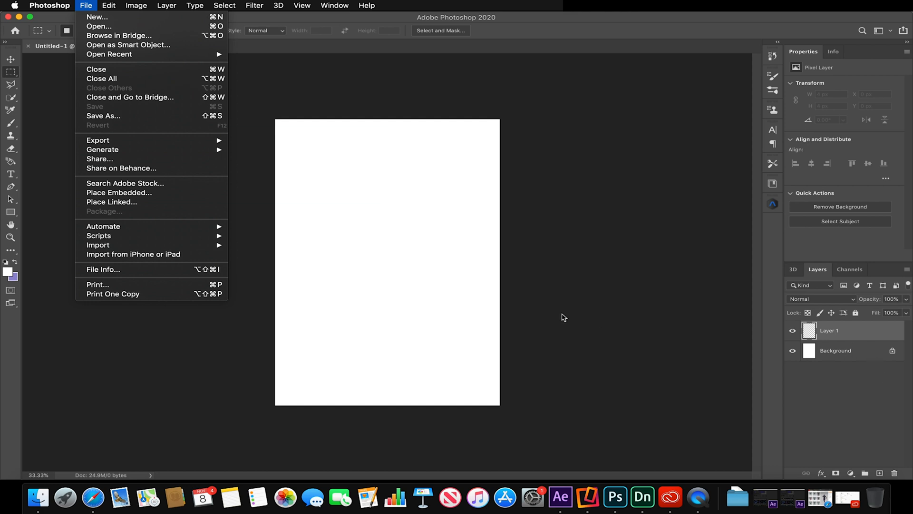
pyautogui.moveTo(181, 226)
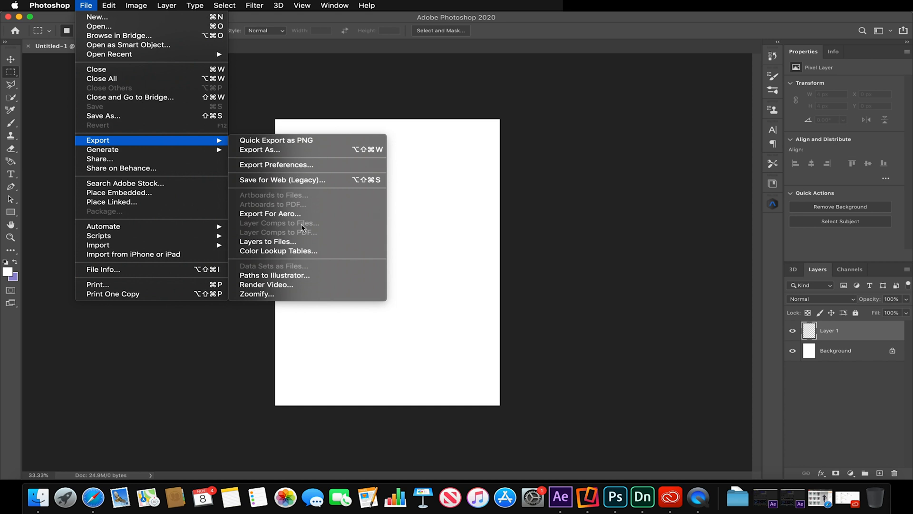
pyautogui.moveTo(270, 213)
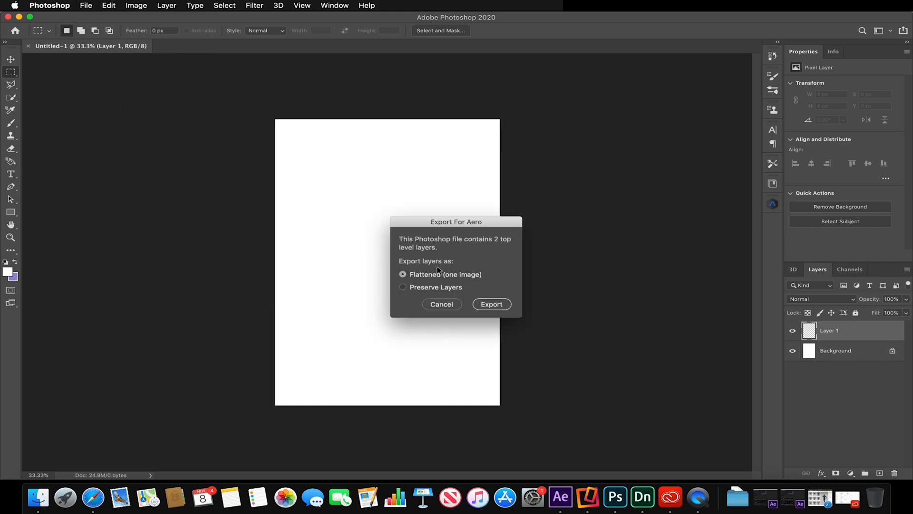
pyautogui.moveTo(449, 277)
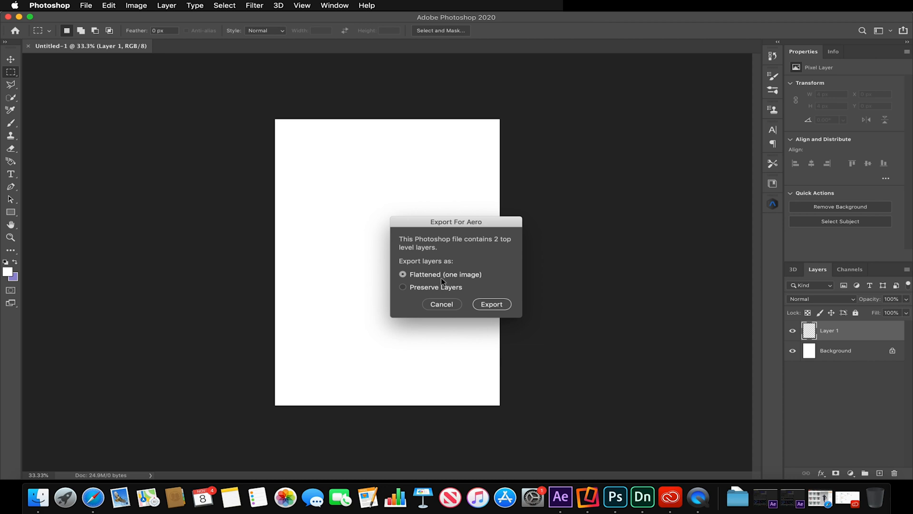
# Step: Export the document for Aero with Preserve Layers selected
pyautogui.click(403, 287)
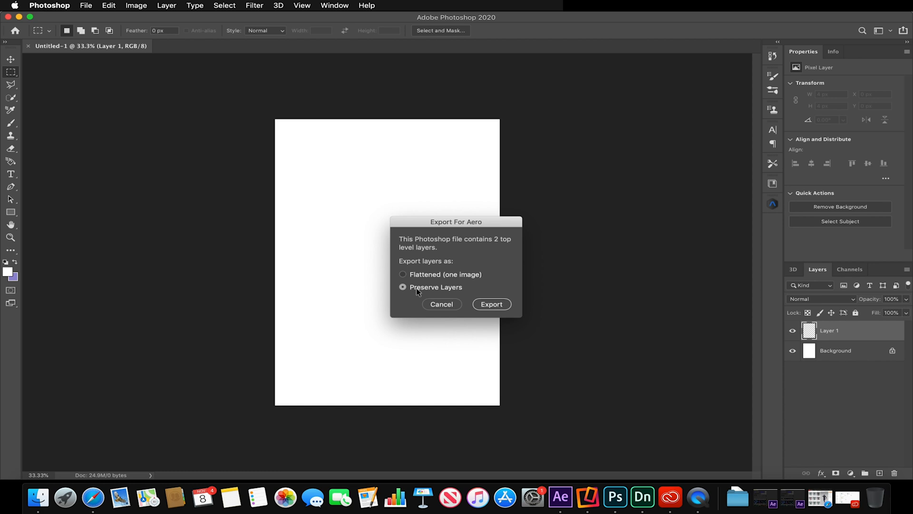
pyautogui.moveTo(438, 290)
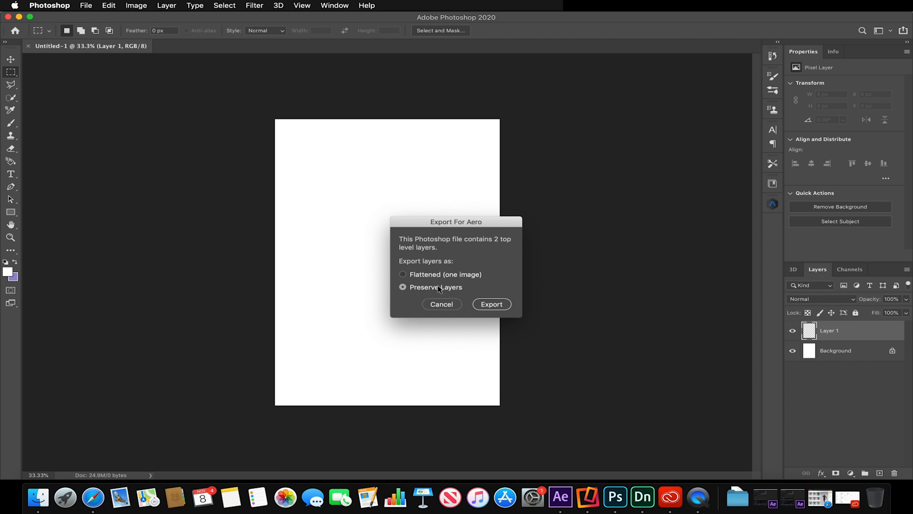
pyautogui.moveTo(494, 305)
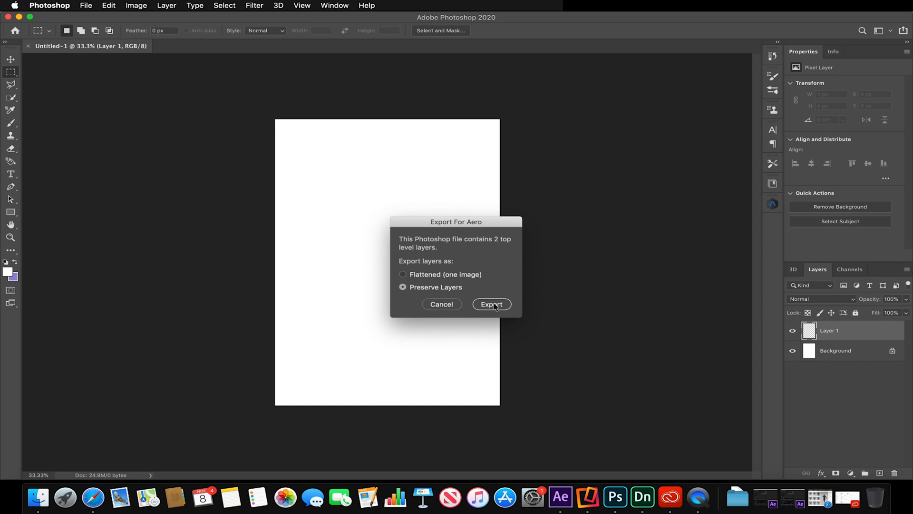
pyautogui.click(491, 304)
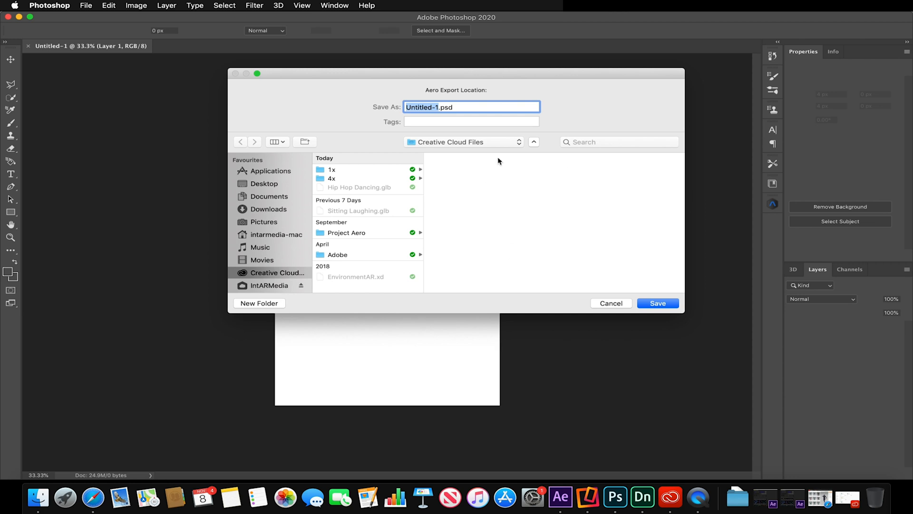
pyautogui.moveTo(494, 119)
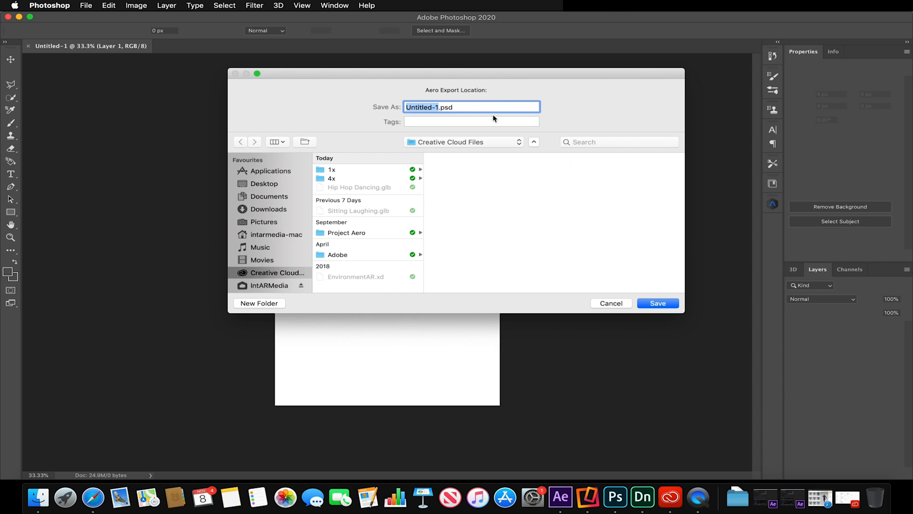
pyautogui.moveTo(458, 104)
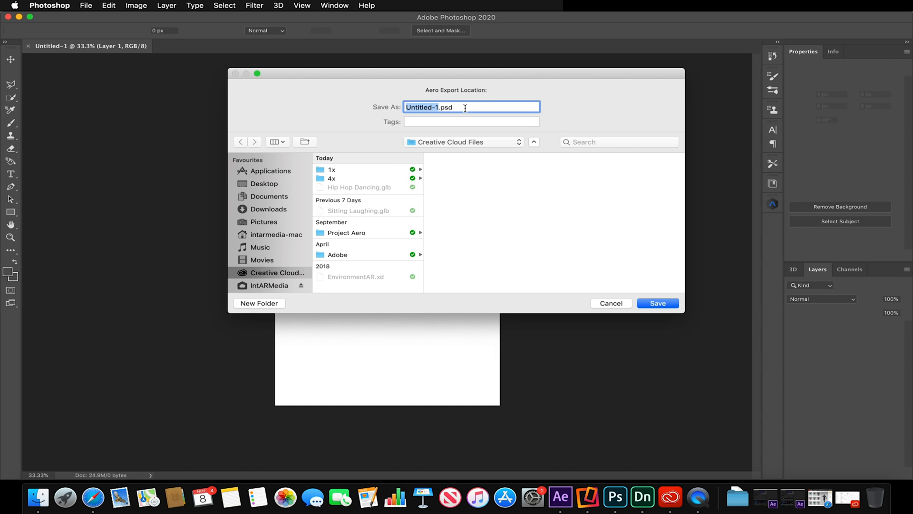
pyautogui.moveTo(586, 310)
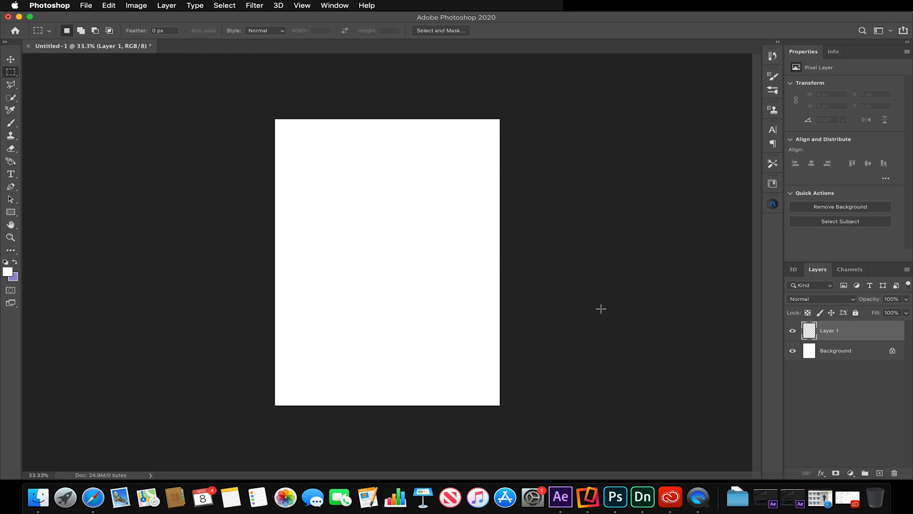
pyautogui.moveTo(588, 496)
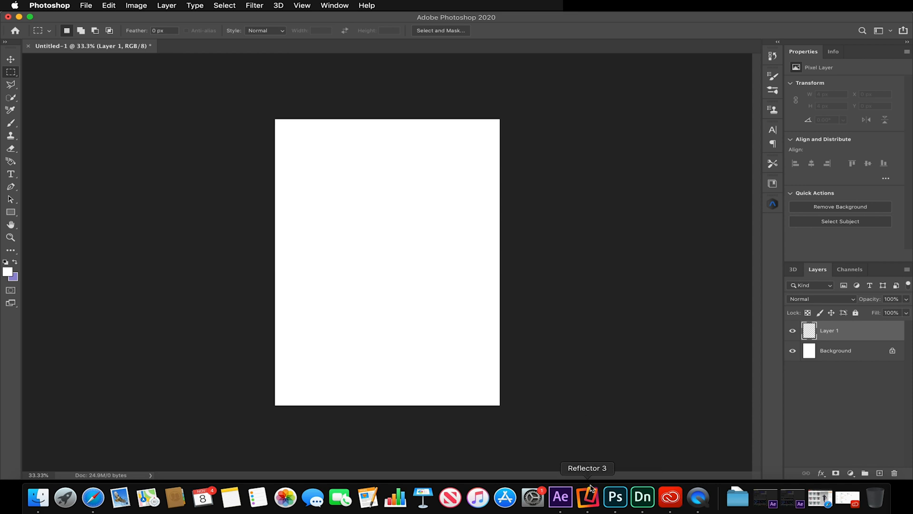
# Step: Close Photoshop's Aero export location dialog and bring Adobe Dimension's galaxy can scene forward
pyautogui.click(642, 497)
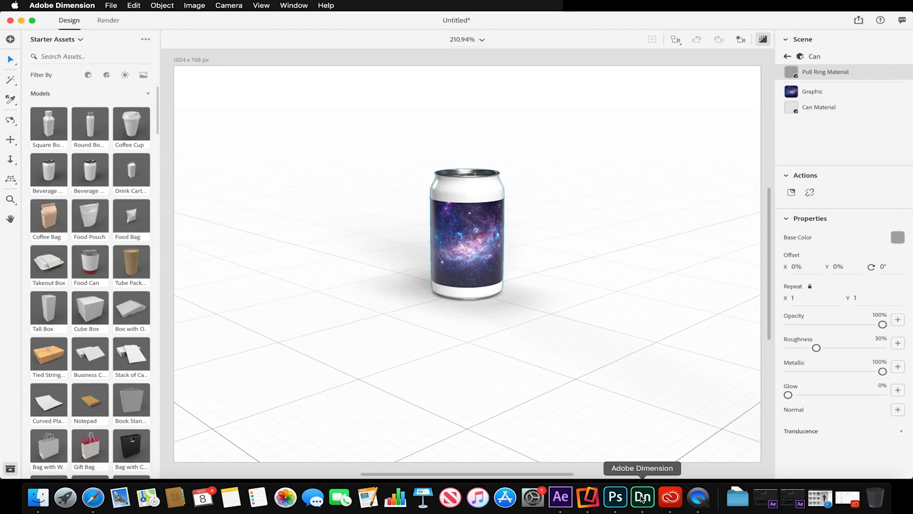